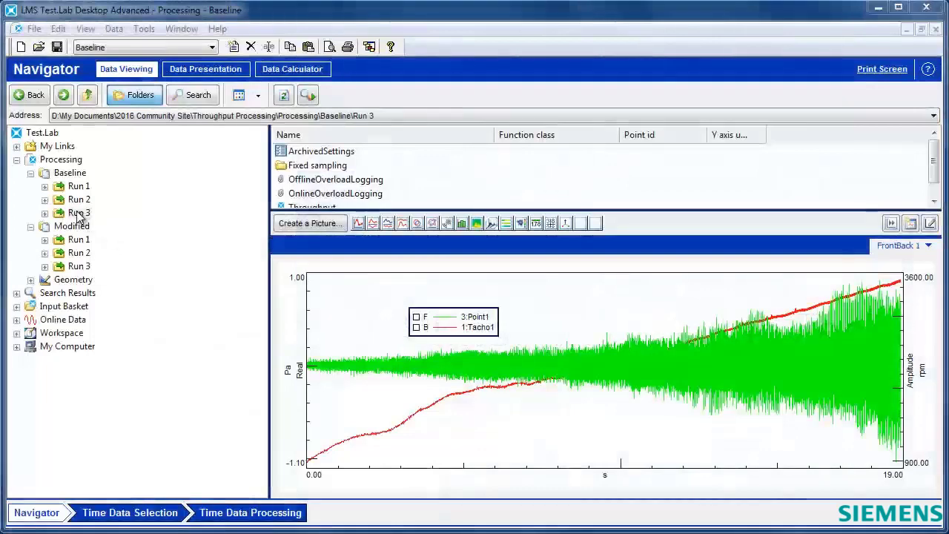
- Browse the Baseline and Modified sections, Run 1's Throughput channels, and end on Baseline Run 1
{"action": "left_click", "coordinate": [69, 172]}
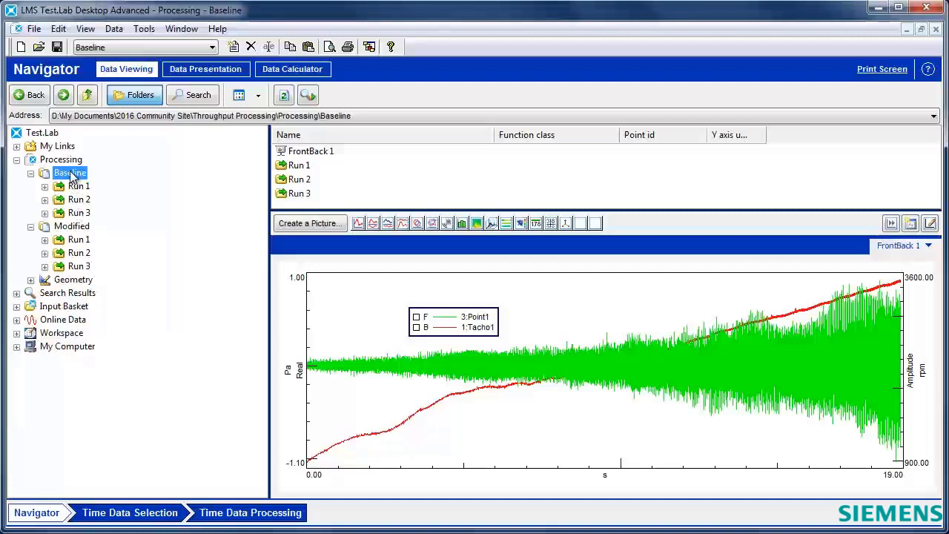
{"action": "left_click", "coordinate": [71, 226]}
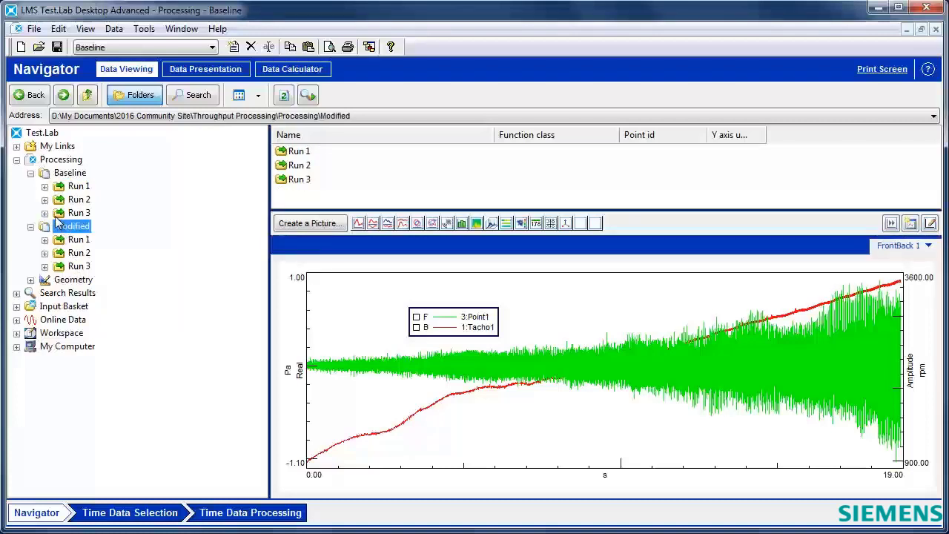
{"action": "left_click", "coordinate": [44, 187]}
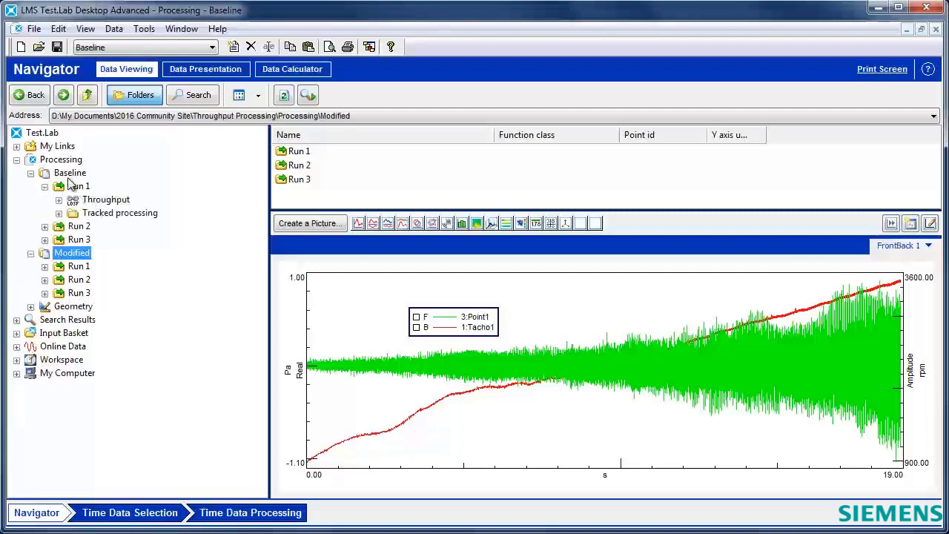
{"action": "left_click", "coordinate": [107, 199]}
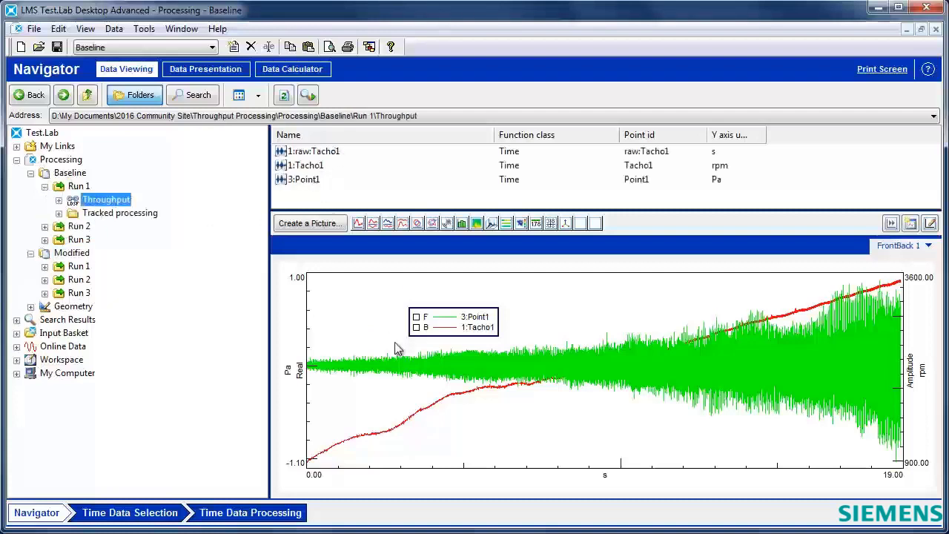
{"action": "mouse_move", "coordinate": [679, 383]}
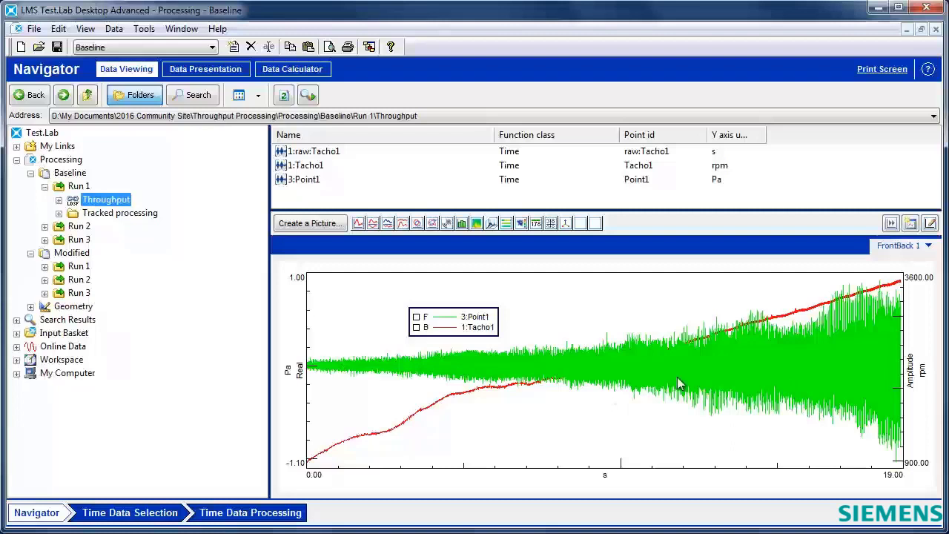
{"action": "left_click", "coordinate": [80, 187]}
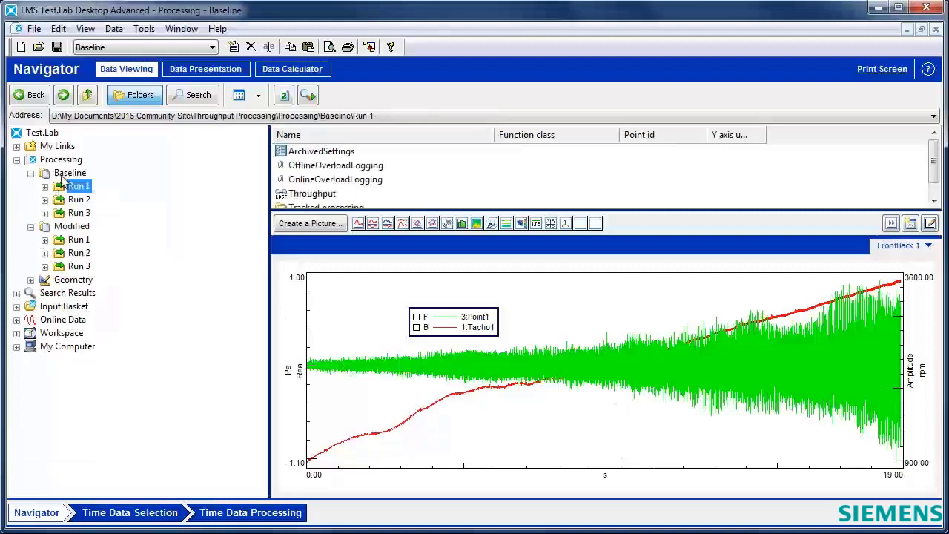
- Add the Modified section's runs to the input basket from the Navigator context menu
{"action": "right_click", "coordinate": [68, 172]}
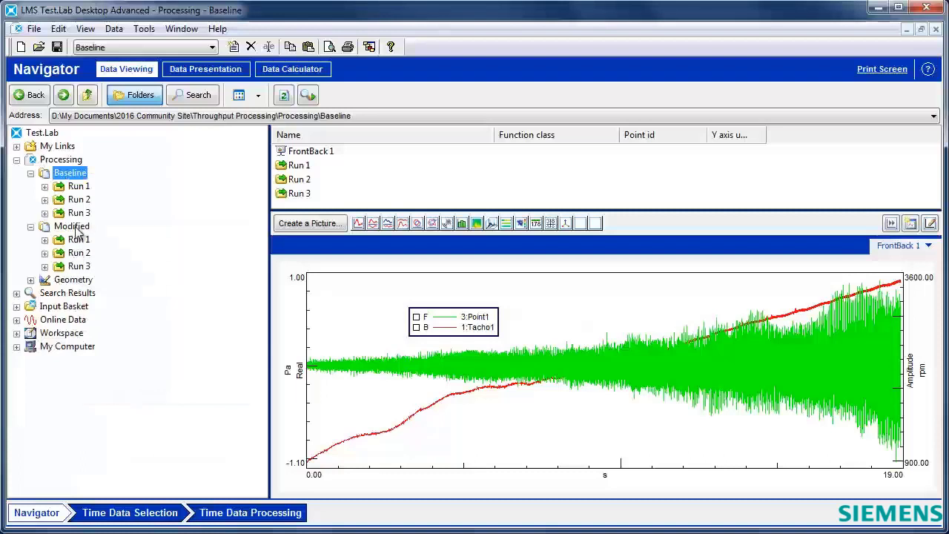
{"action": "right_click", "coordinate": [71, 225]}
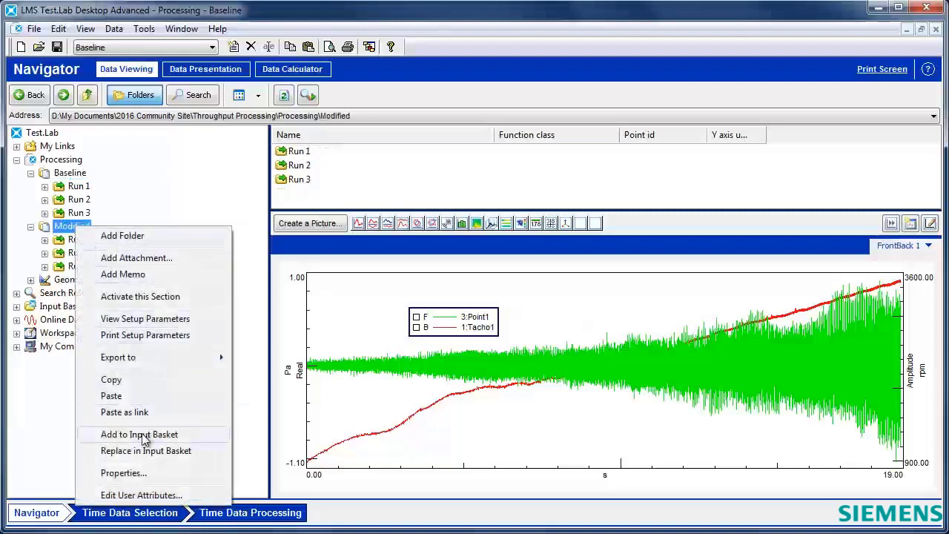
{"action": "left_click", "coordinate": [139, 433]}
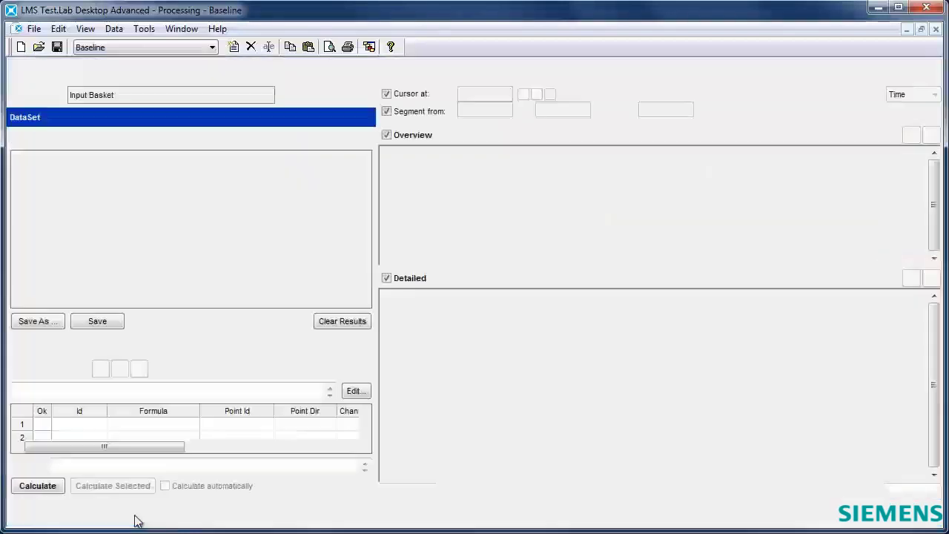
- Set the Time Data Selection dataset to <ALL> six runs and move to Time Data Processing
{"action": "left_click", "coordinate": [127, 513]}
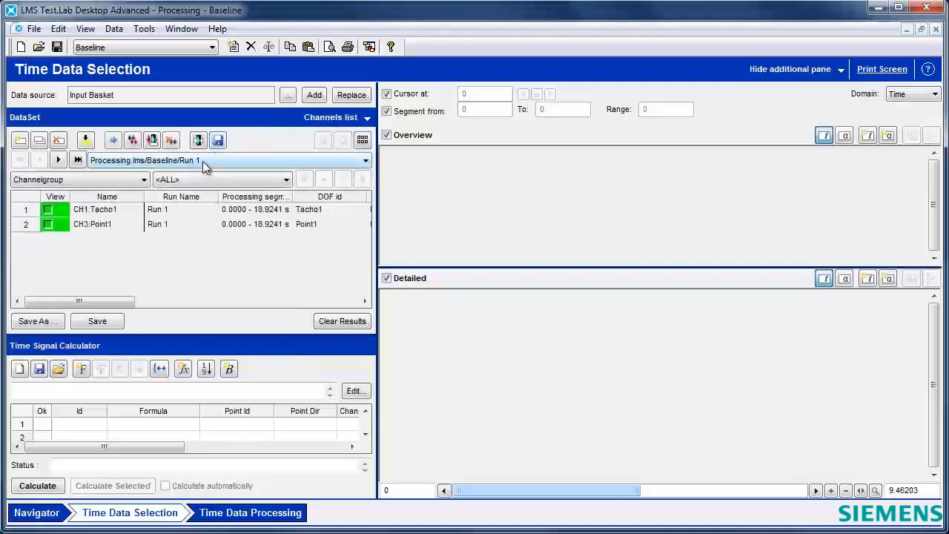
{"action": "left_click", "coordinate": [364, 160]}
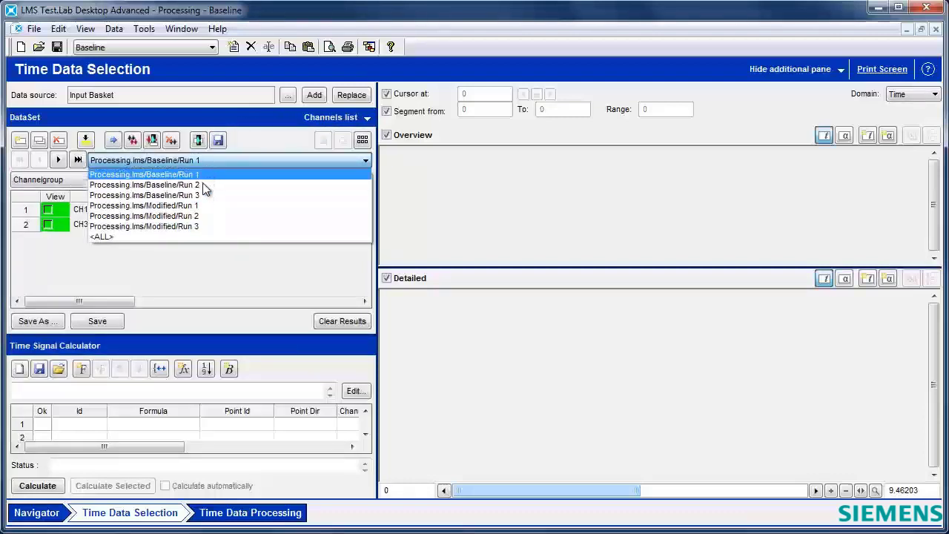
{"action": "mouse_move", "coordinate": [215, 216]}
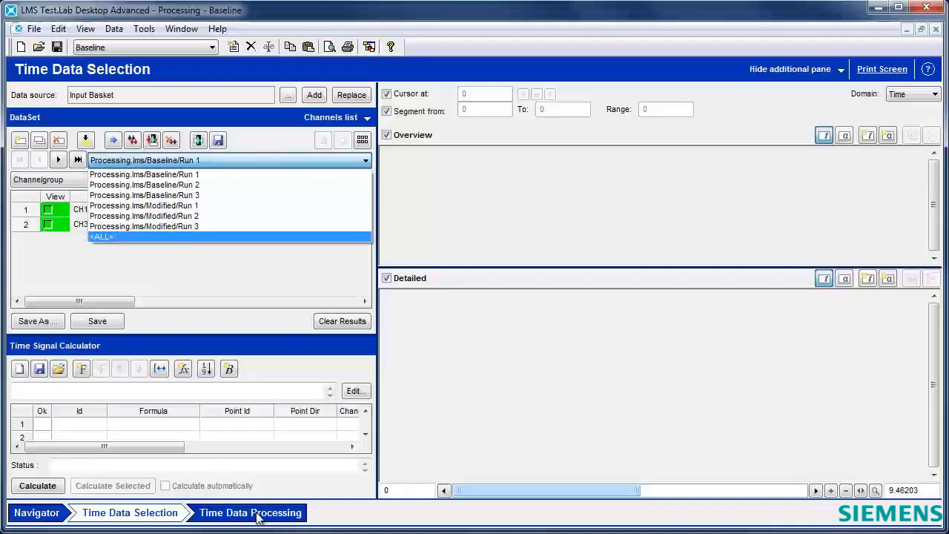
{"action": "left_click", "coordinate": [249, 513]}
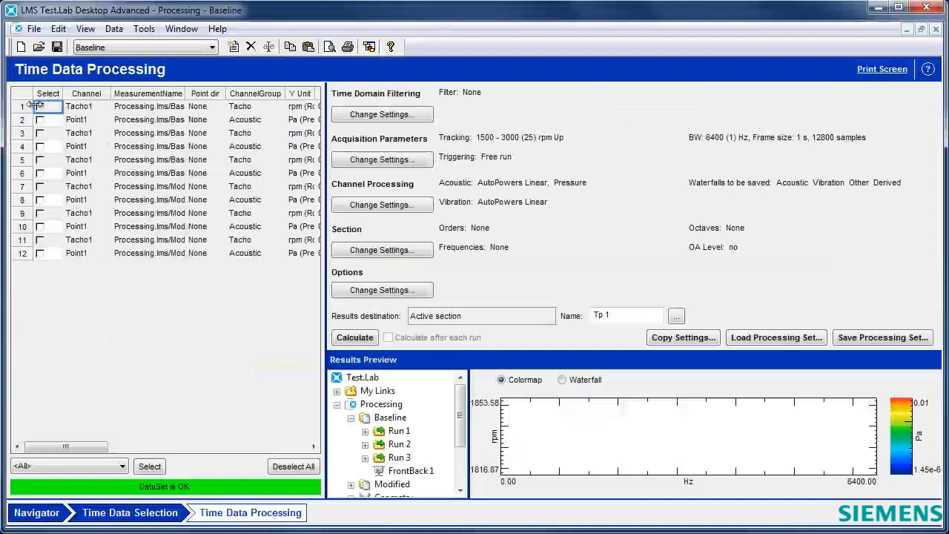
- Select Run 1's Tacho1 and Point1, set measurement mode to Stationary, and calculate into Tp 1
{"action": "left_click", "coordinate": [41, 118]}
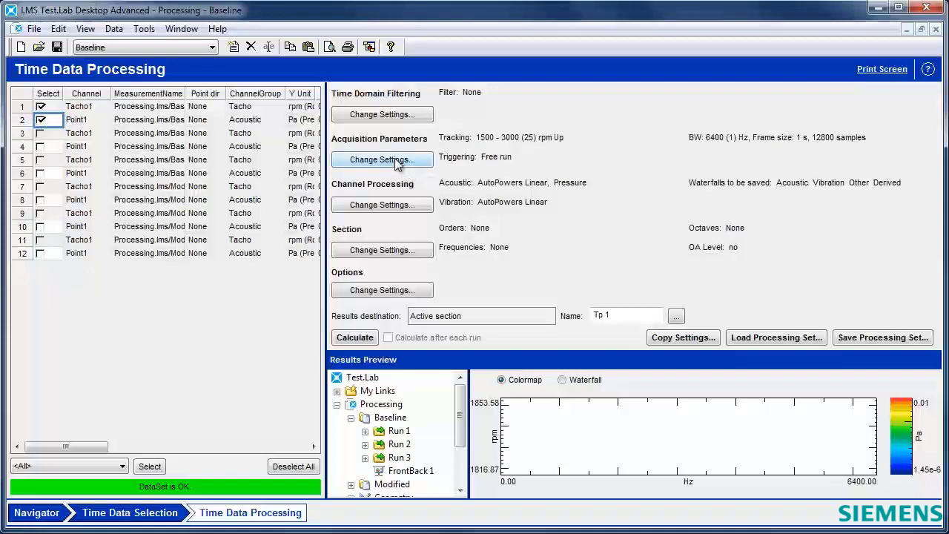
{"action": "left_click", "coordinate": [383, 160]}
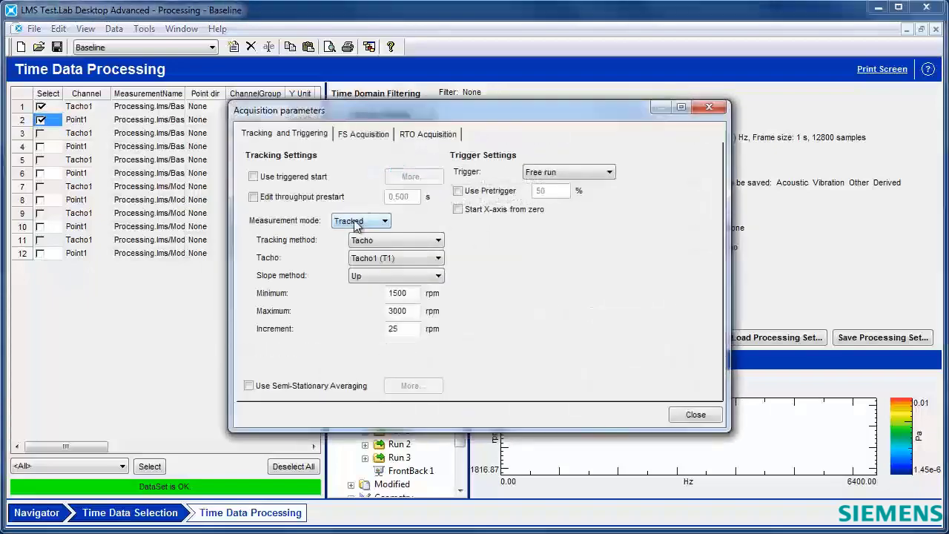
{"action": "left_click", "coordinate": [386, 220]}
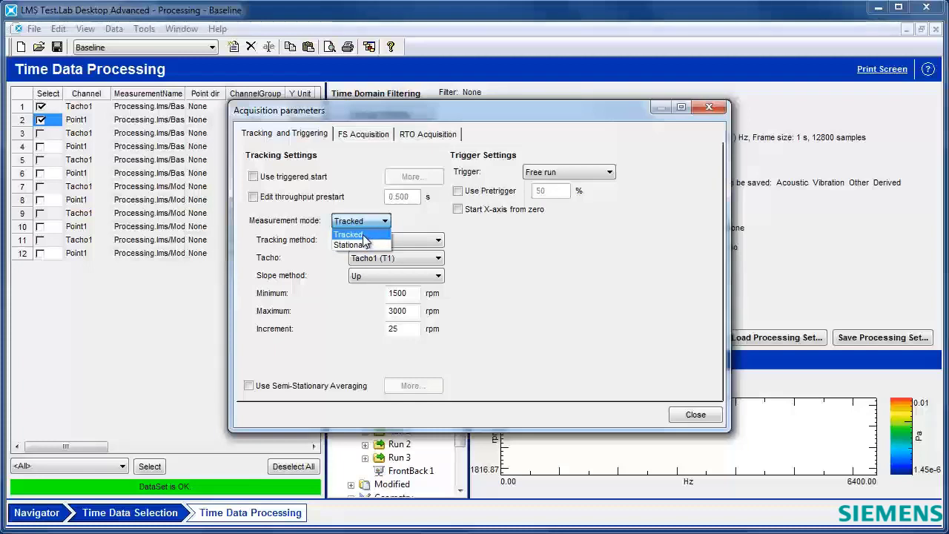
{"action": "mouse_move", "coordinate": [362, 245]}
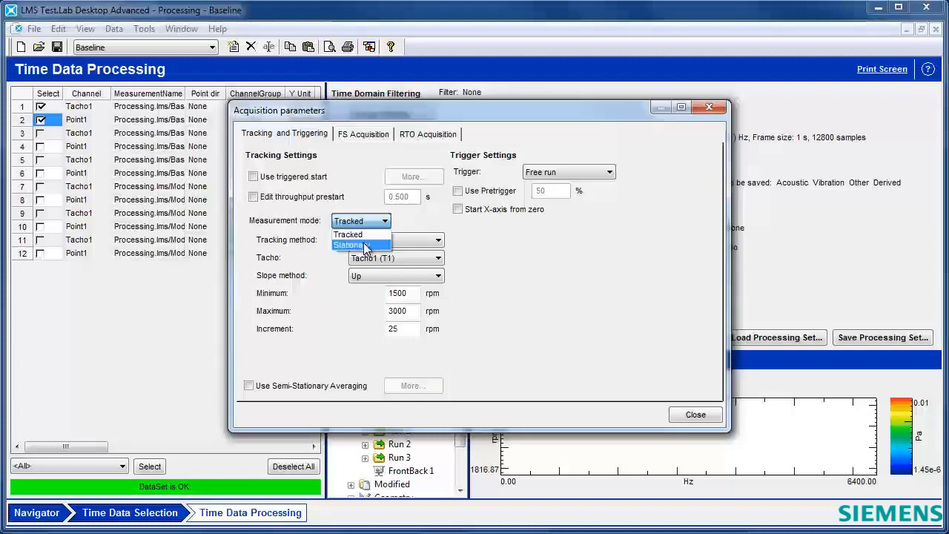
{"action": "left_click", "coordinate": [362, 245]}
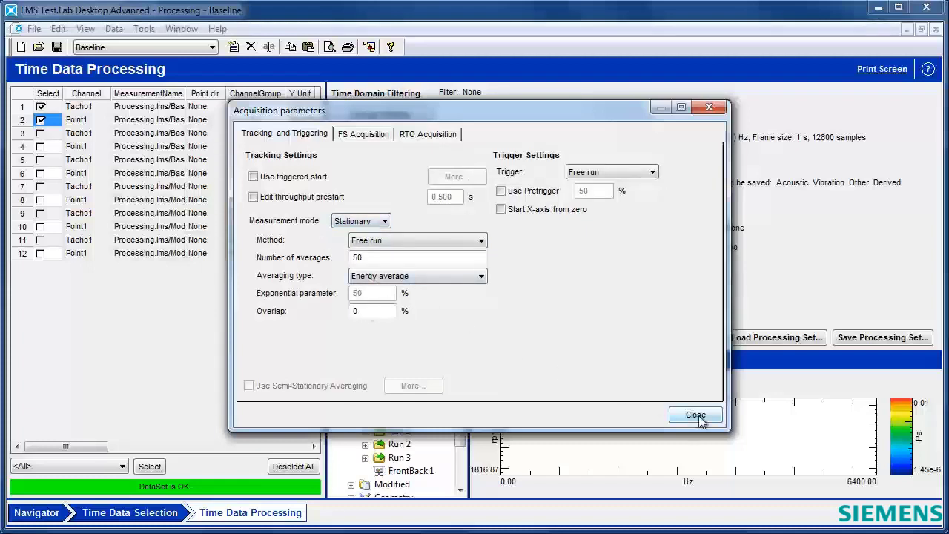
{"action": "left_click", "coordinate": [694, 414]}
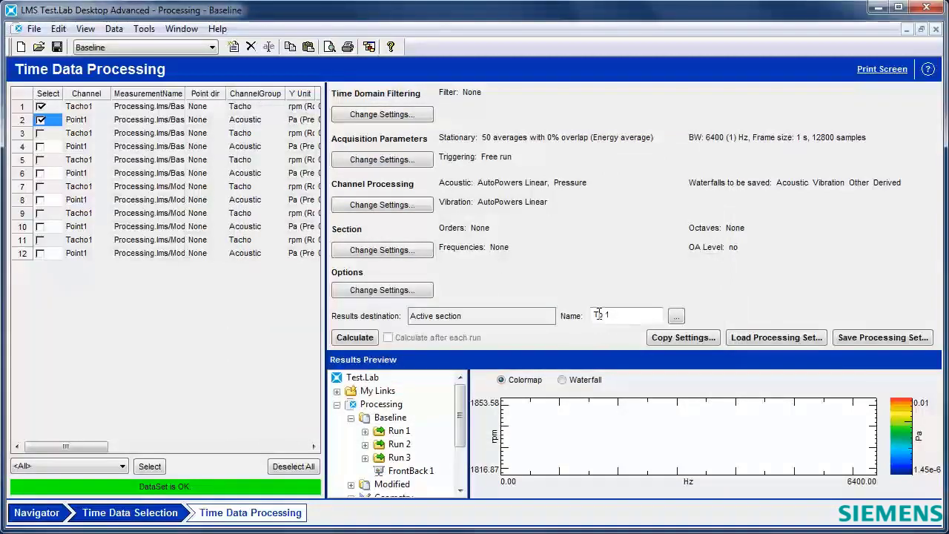
{"action": "left_click", "coordinate": [355, 338]}
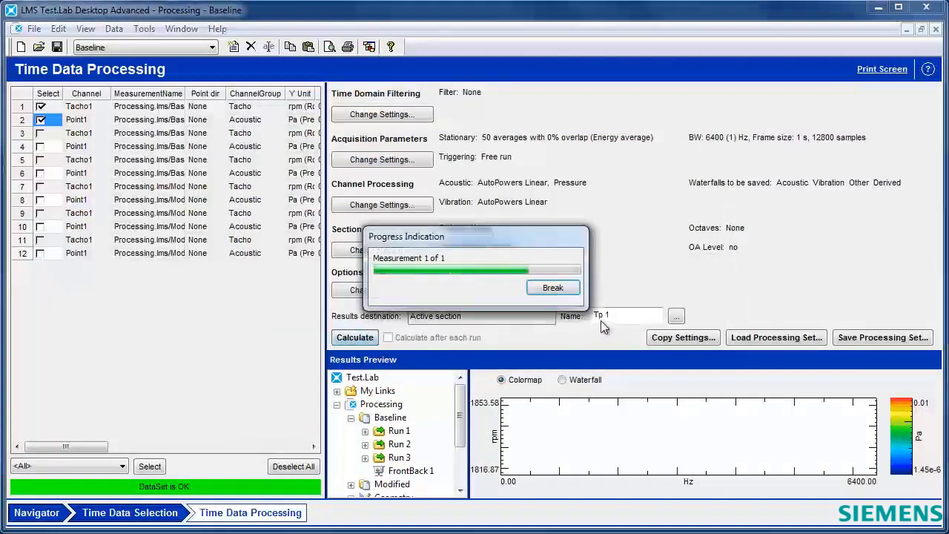
{"action": "left_click", "coordinate": [354, 336]}
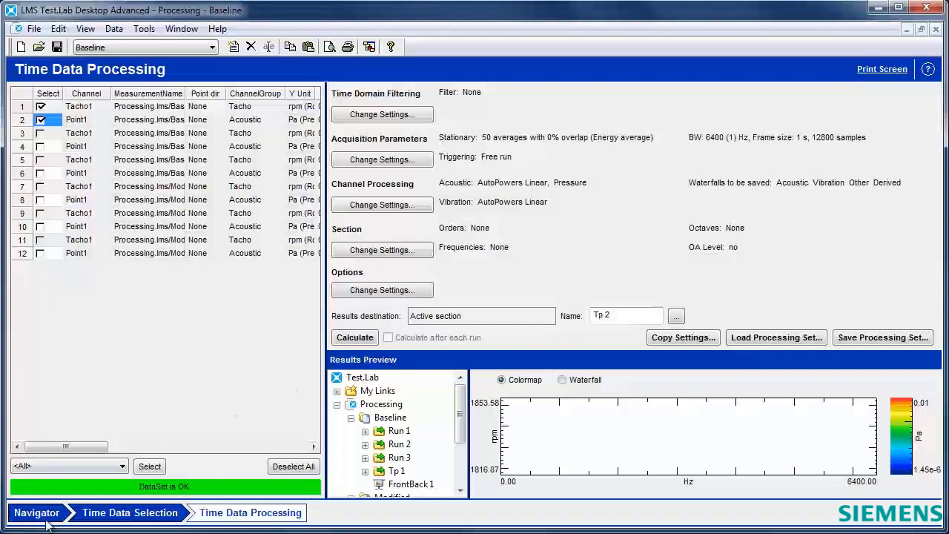
- Display the Tp 1 Stationary Free run acoustic AutoPower spectrum of Point1 in Navigator
{"action": "left_click", "coordinate": [36, 513]}
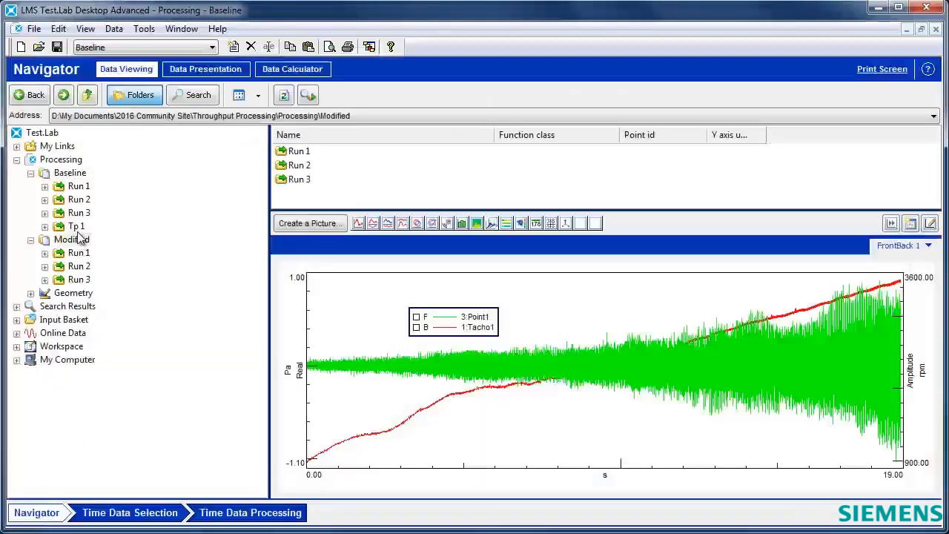
{"action": "left_click", "coordinate": [45, 225]}
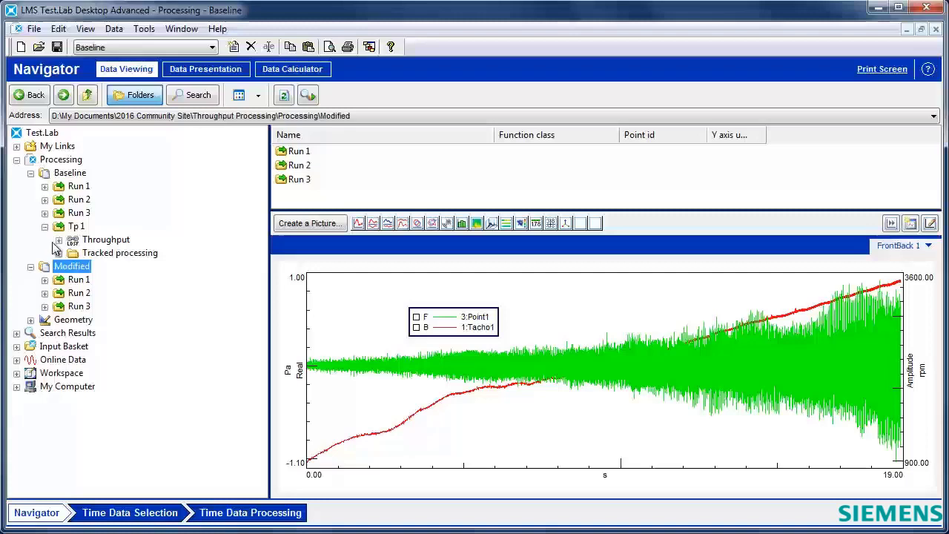
{"action": "left_click", "coordinate": [59, 252]}
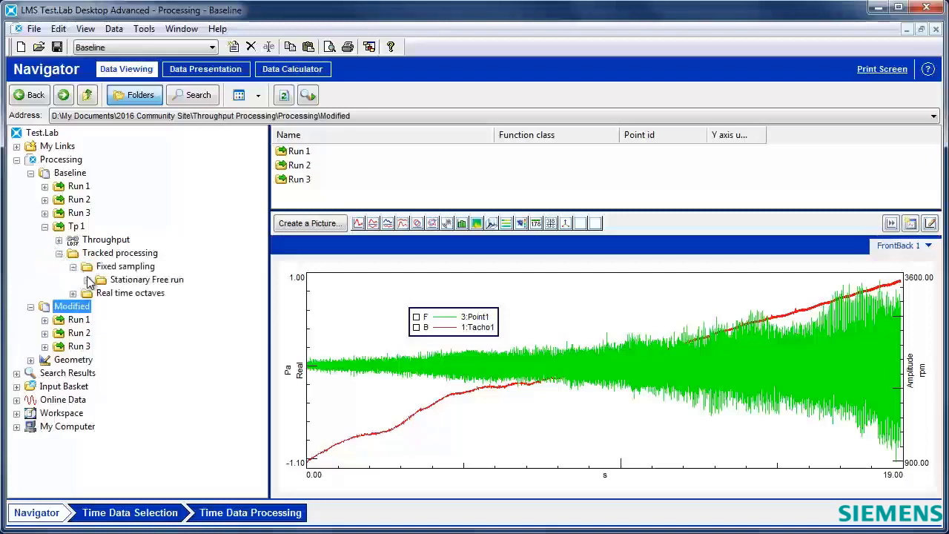
{"action": "left_click", "coordinate": [101, 279]}
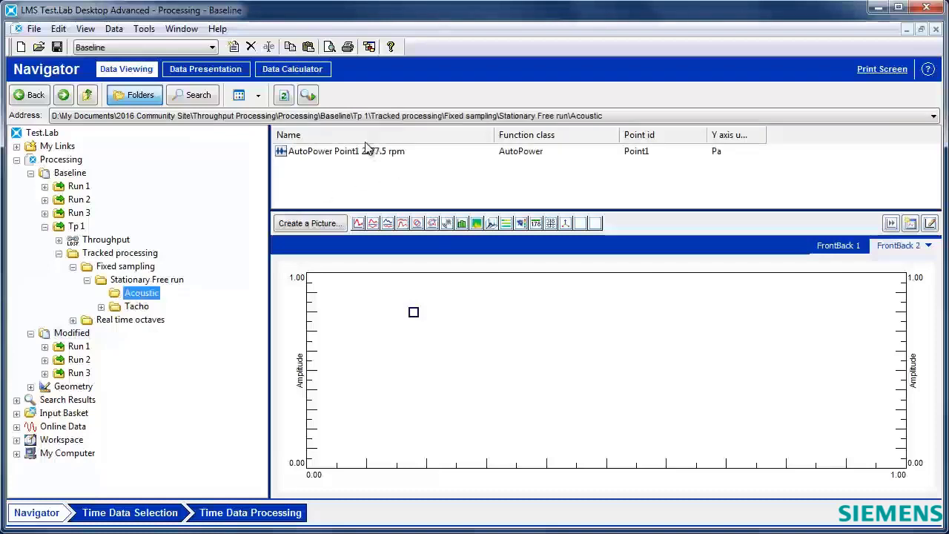
{"action": "left_click", "coordinate": [347, 151]}
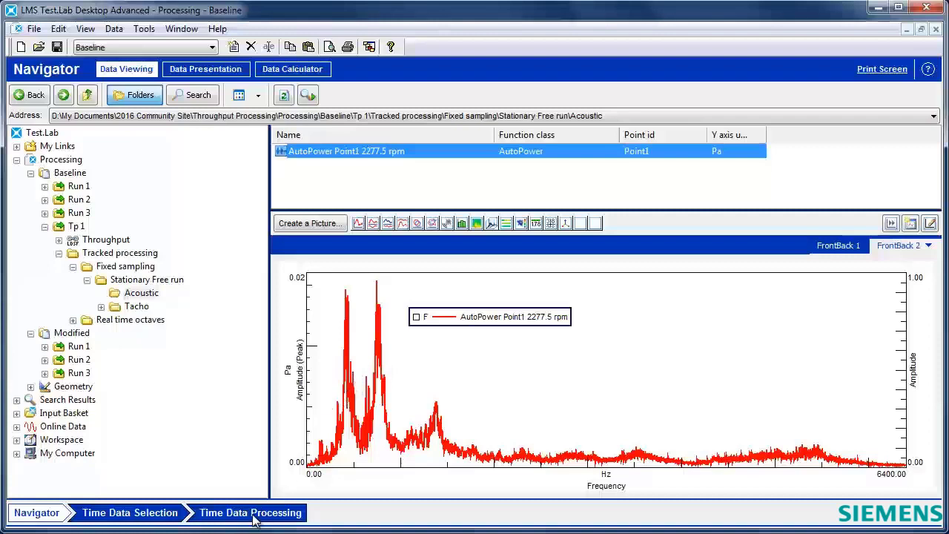
- Set measurement mode back to Tracked on Tacho1 (1500–3000 rpm, 25 rpm steps) and calculate into Tp 2
{"action": "left_click", "coordinate": [249, 513]}
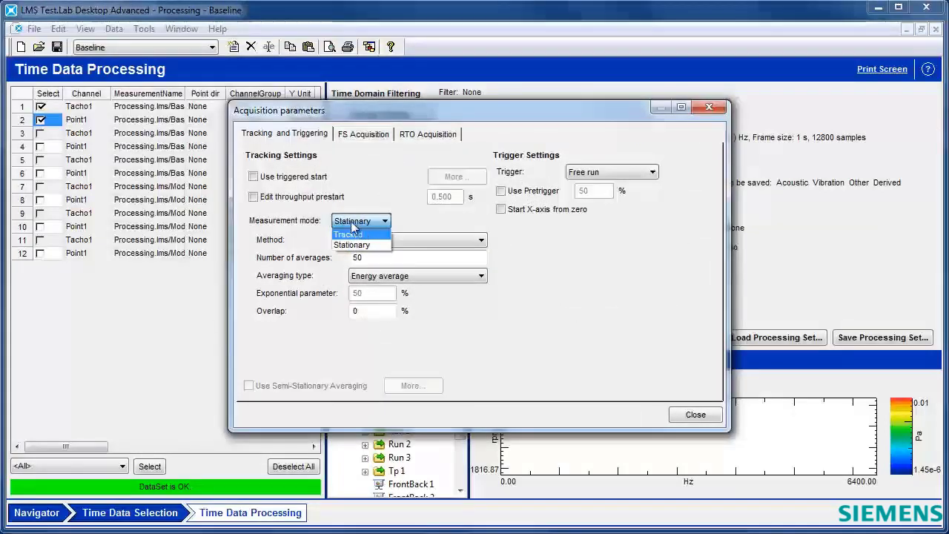
{"action": "left_click", "coordinate": [347, 235]}
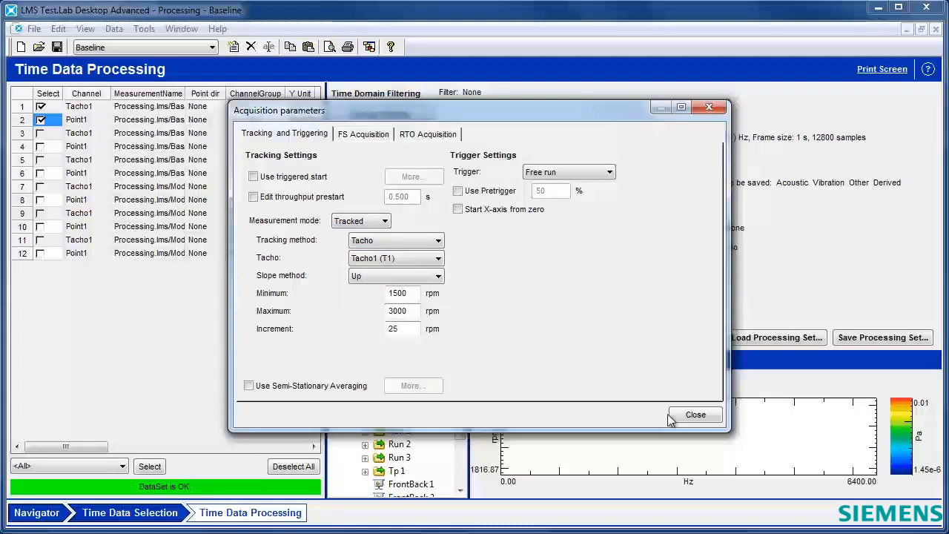
{"action": "left_click", "coordinate": [694, 414]}
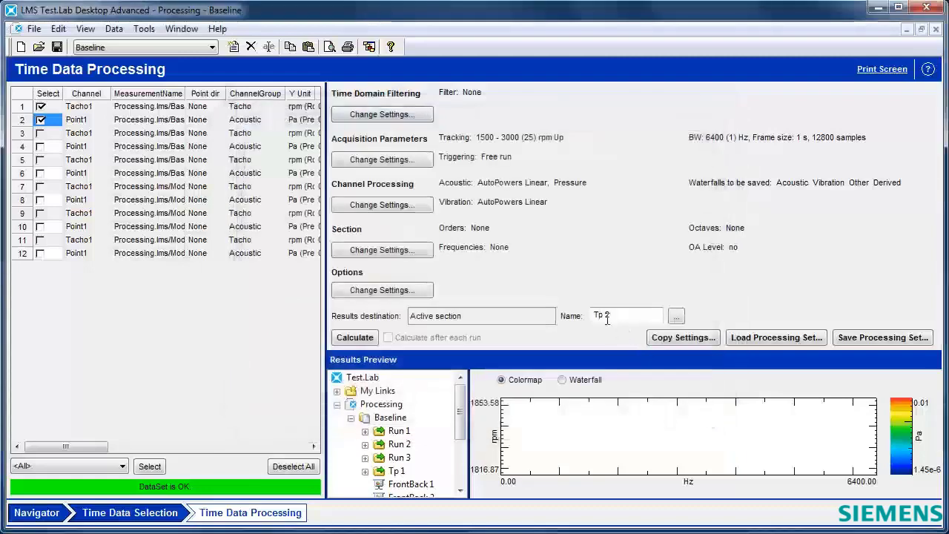
{"action": "left_click", "coordinate": [355, 338]}
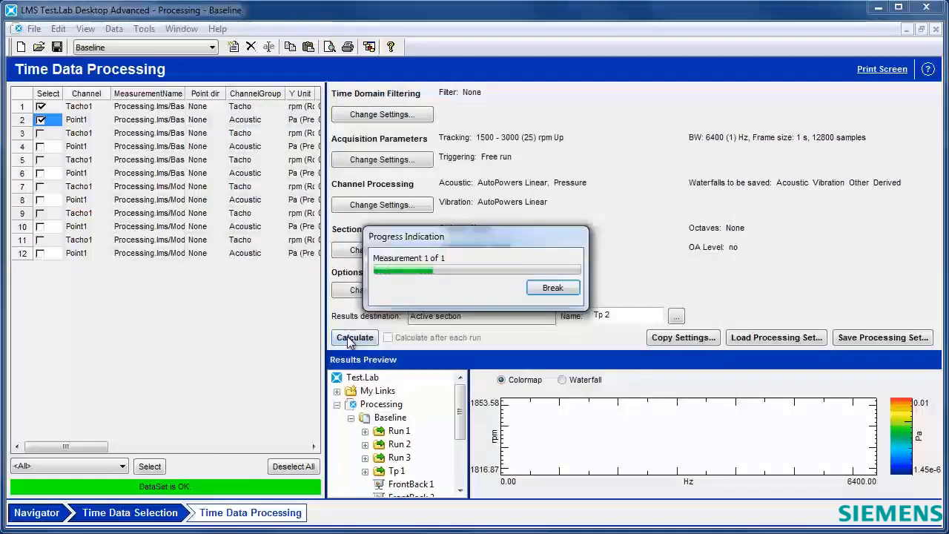
{"action": "left_click", "coordinate": [355, 338]}
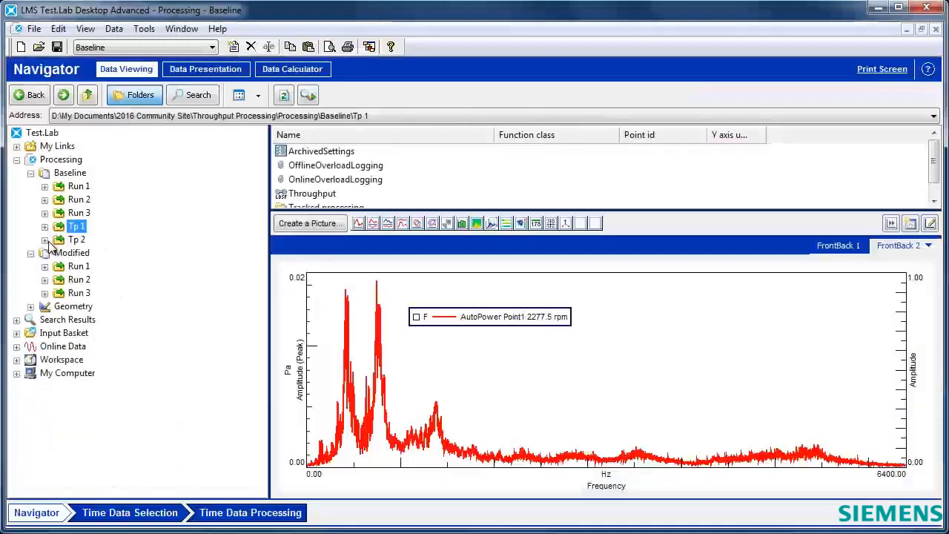
- Display Tp 2's runup acoustic waterfall of Point1 AutoPowers, then return to Time Data Processing
{"action": "left_click", "coordinate": [44, 240]}
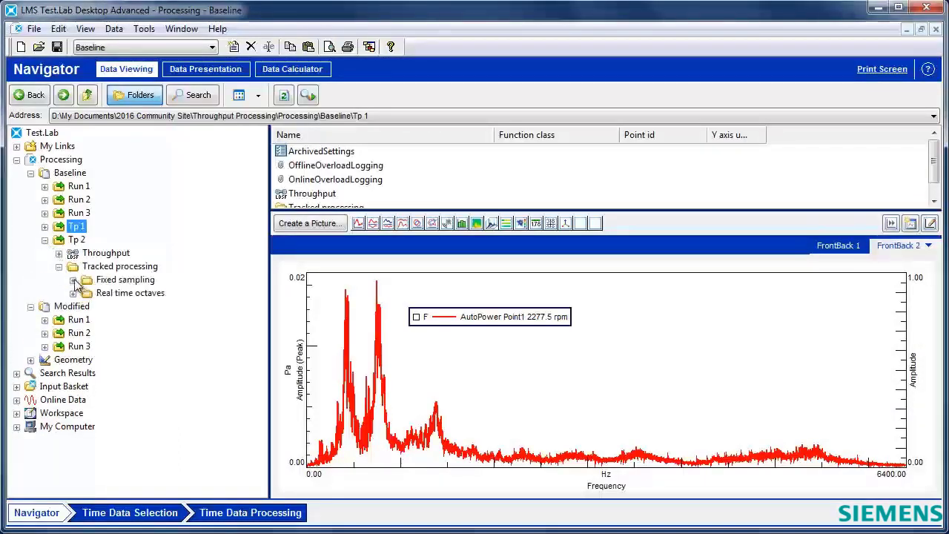
{"action": "left_click", "coordinate": [73, 279]}
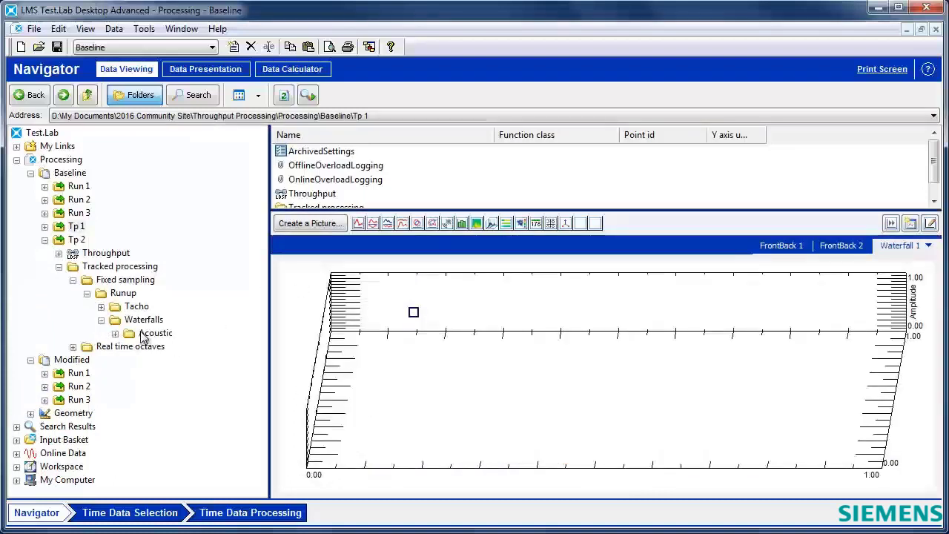
{"action": "left_click", "coordinate": [154, 332]}
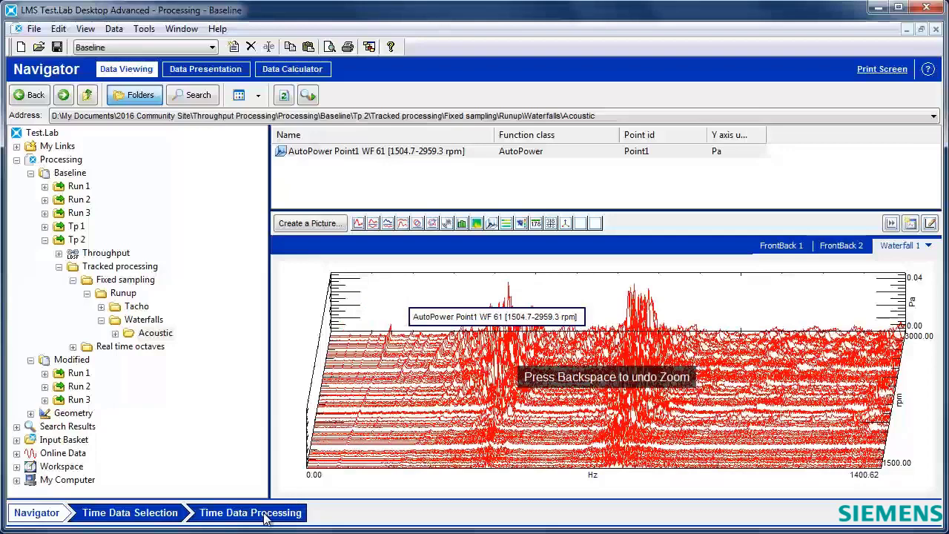
{"action": "left_click", "coordinate": [249, 513]}
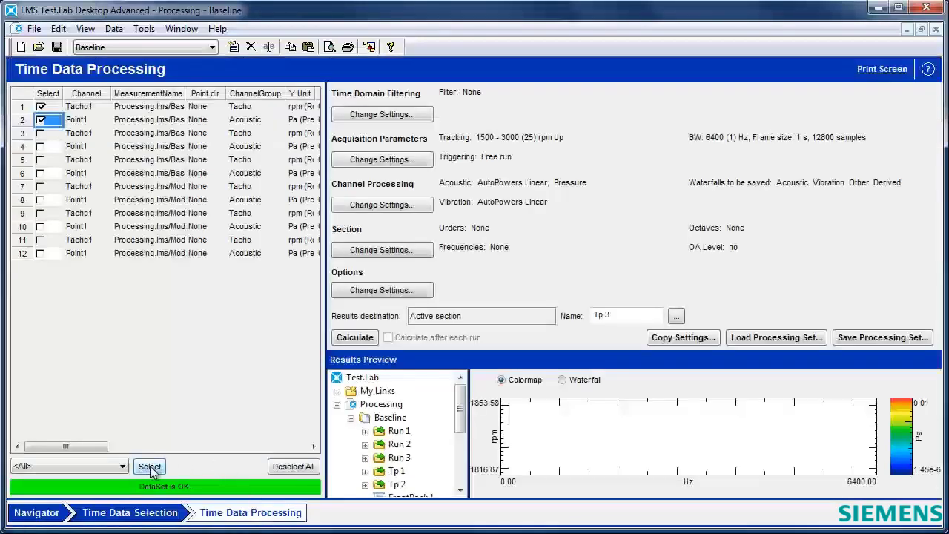
- Select all twelve Tacho1 and Point1 channels and bring up the Data Explorer
{"action": "left_click", "coordinate": [148, 465]}
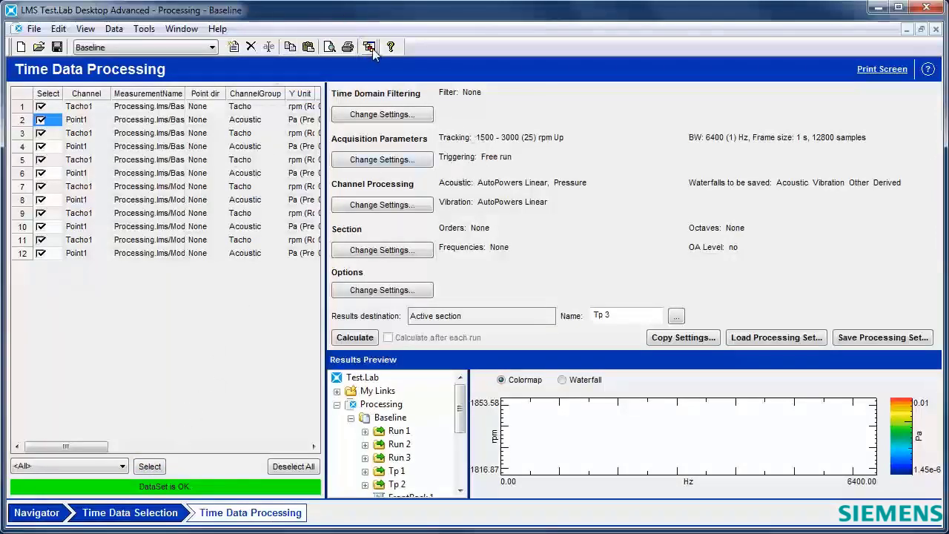
{"action": "left_click", "coordinate": [368, 46]}
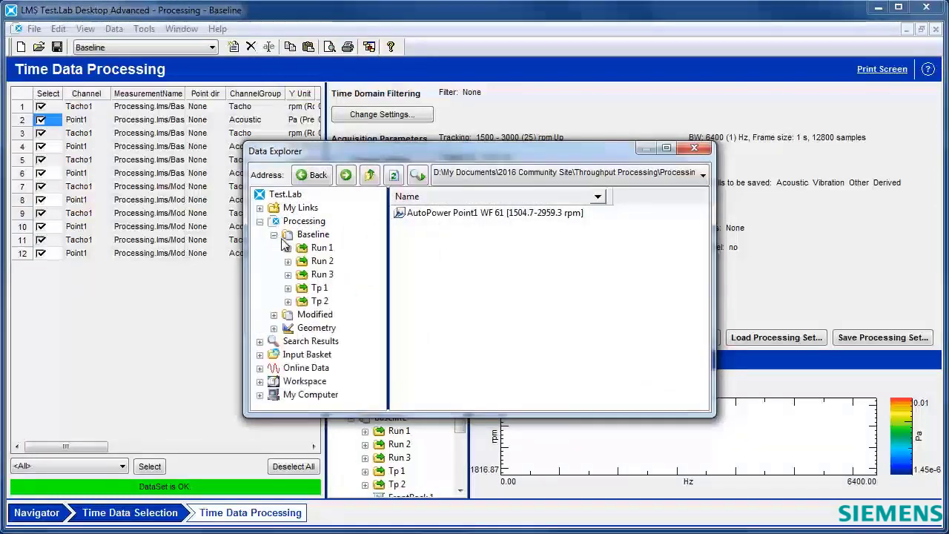
- Delete the old Tp 1 and Tp 2 sections under Baseline in Data Explorer, check Modified, and close it
{"action": "right_click", "coordinate": [319, 288]}
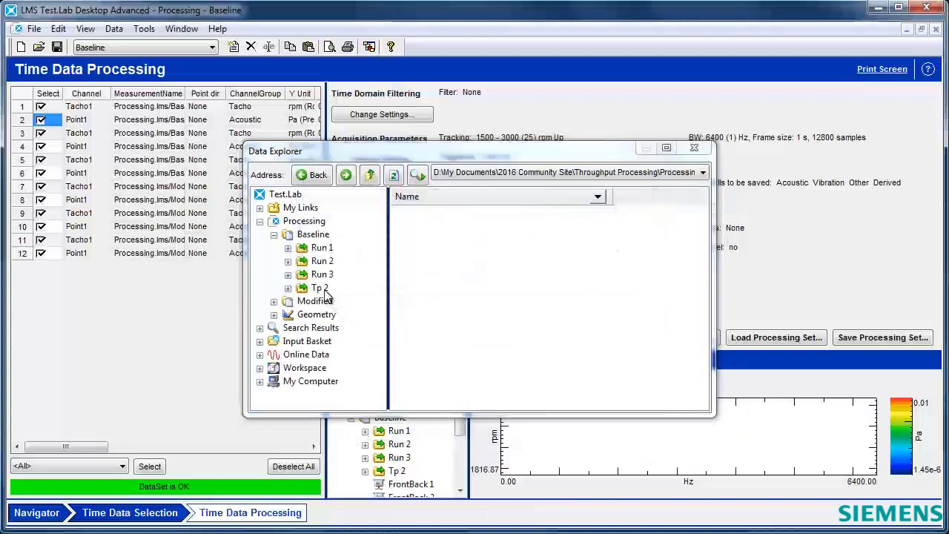
{"action": "right_click", "coordinate": [319, 288]}
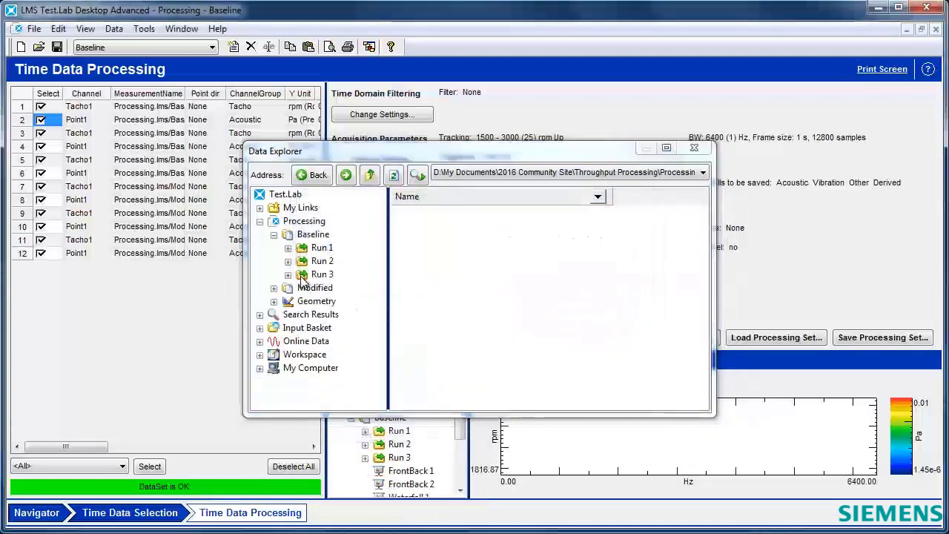
{"action": "left_click", "coordinate": [274, 288]}
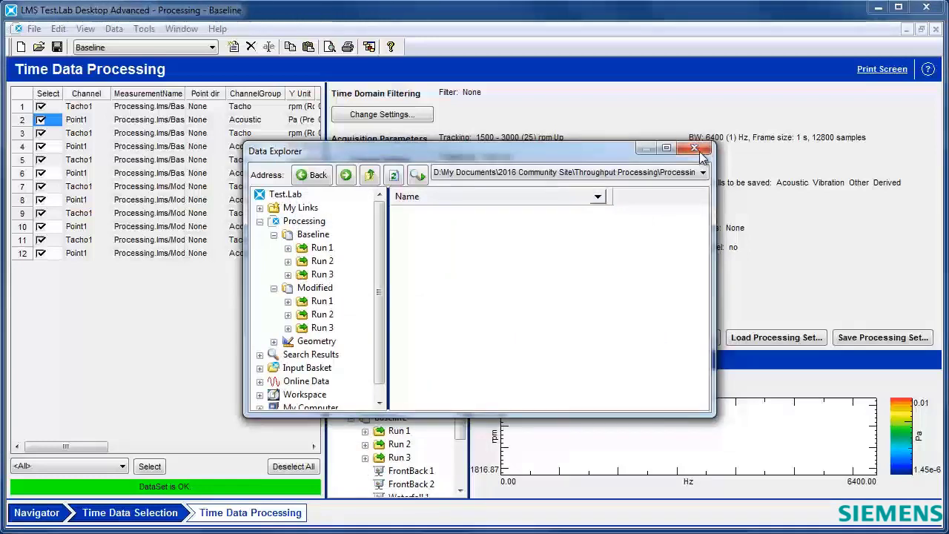
{"action": "left_click", "coordinate": [694, 151]}
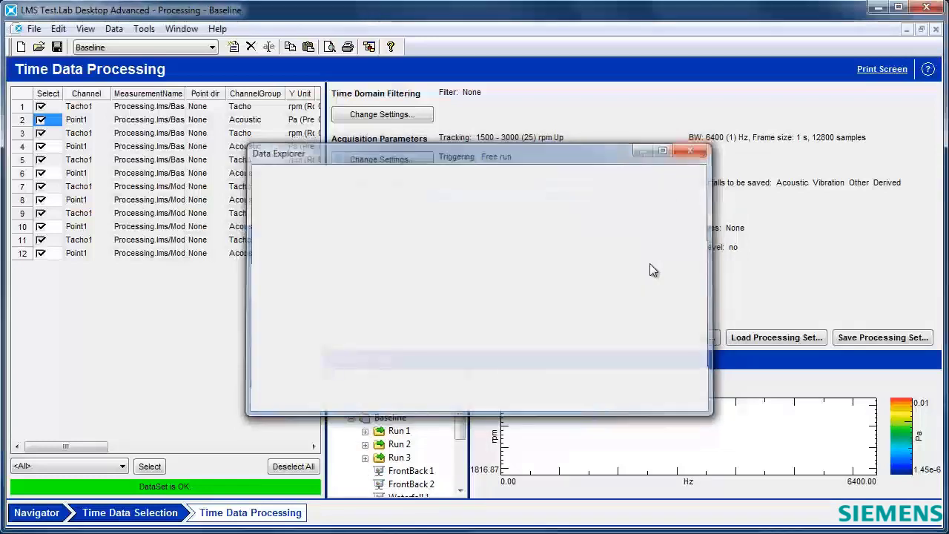
- Edit the results section name and calculate, producing Tp 1 through Tp 6 under Baseline
{"action": "left_click", "coordinate": [691, 151]}
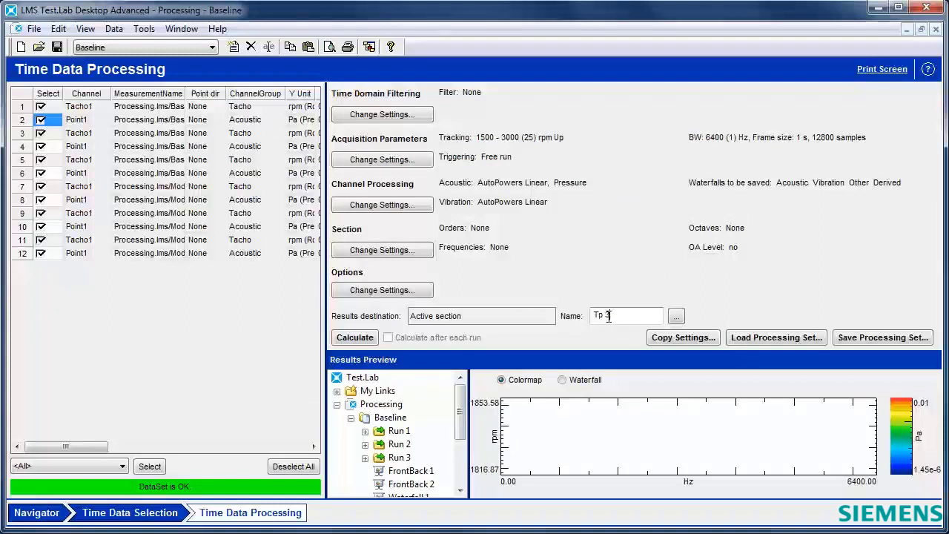
{"action": "type", "text": "2"}
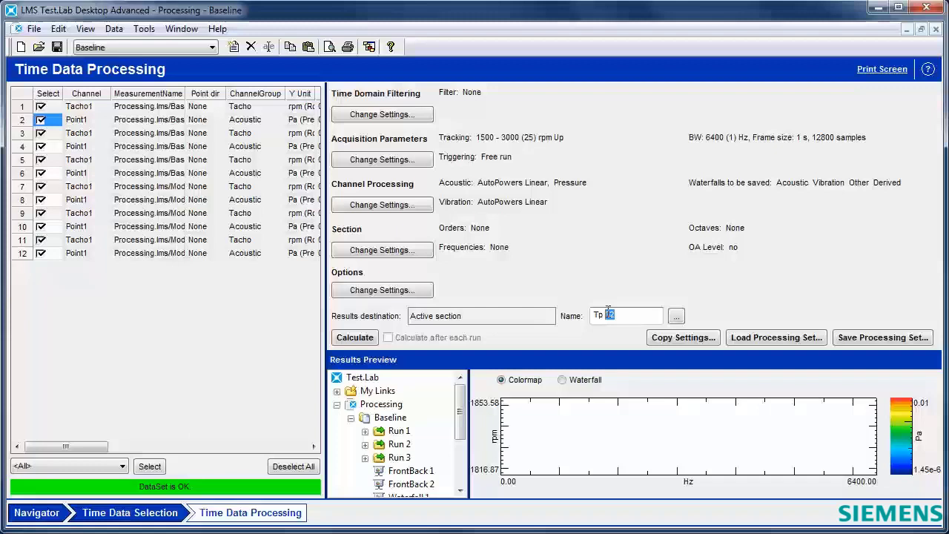
{"action": "left_click", "coordinate": [354, 338]}
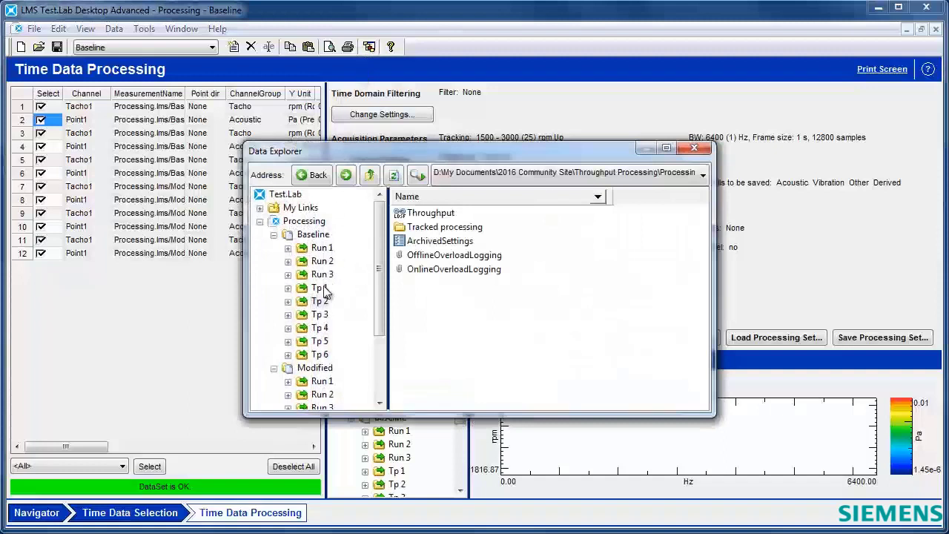
{"action": "mouse_move", "coordinate": [323, 363]}
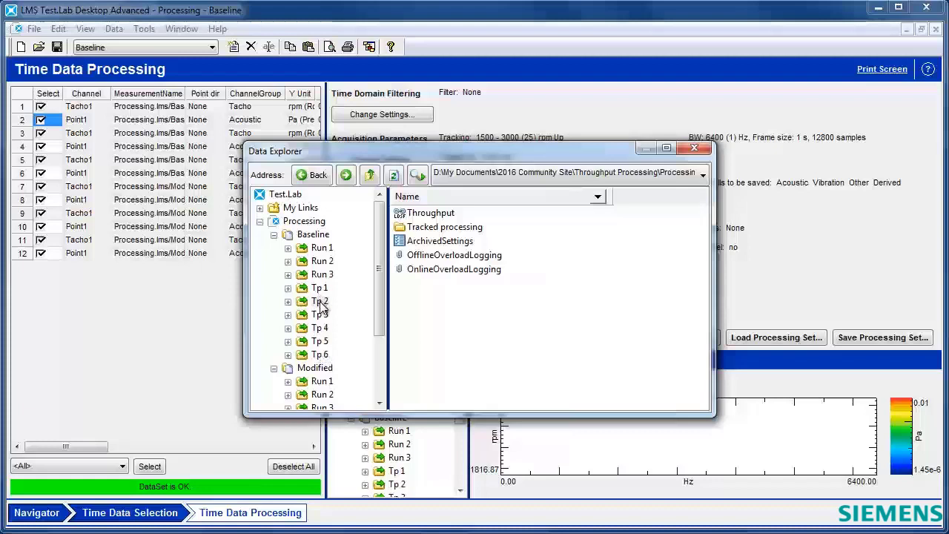
{"action": "mouse_move", "coordinate": [326, 357]}
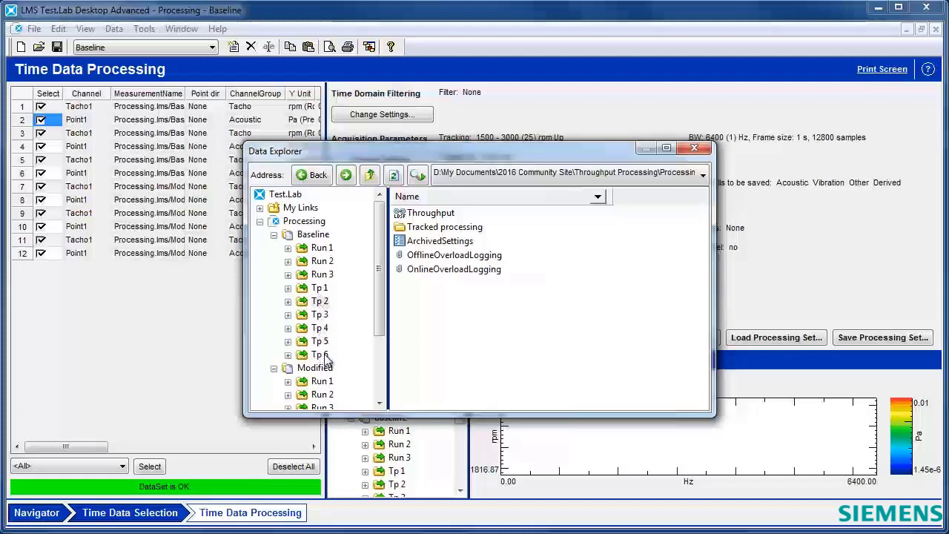
- Delete the new Tp 1 through Tp 6 result sections from Baseline
{"action": "left_click", "coordinate": [312, 235]}
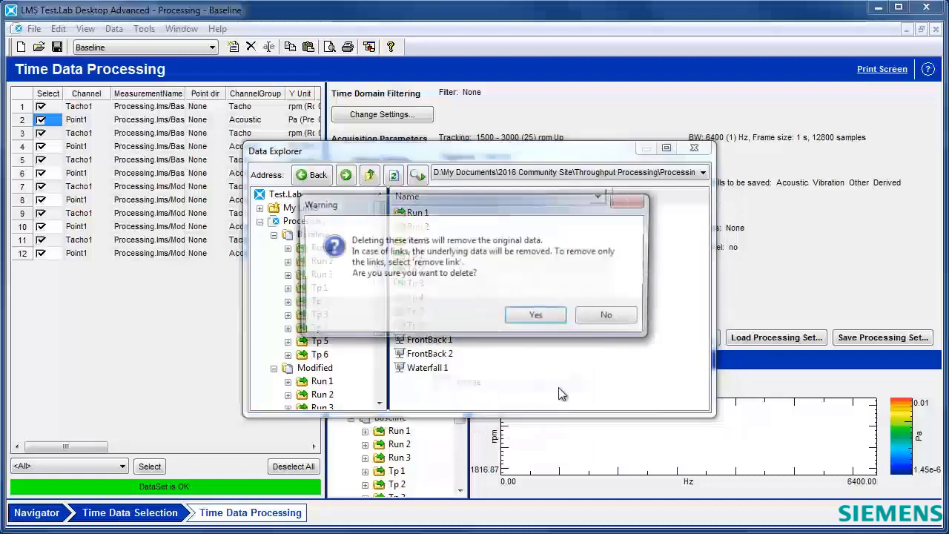
{"action": "left_click", "coordinate": [534, 315]}
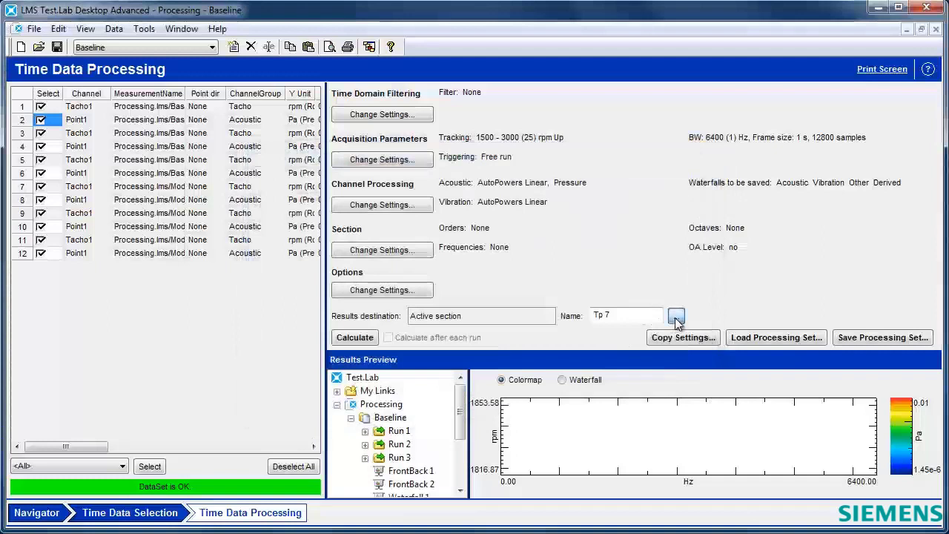
- Set the results save destination to Active section and calculate per-run results Run 1 Tp 1 to Run 3 Tp 2
{"action": "left_click", "coordinate": [677, 316]}
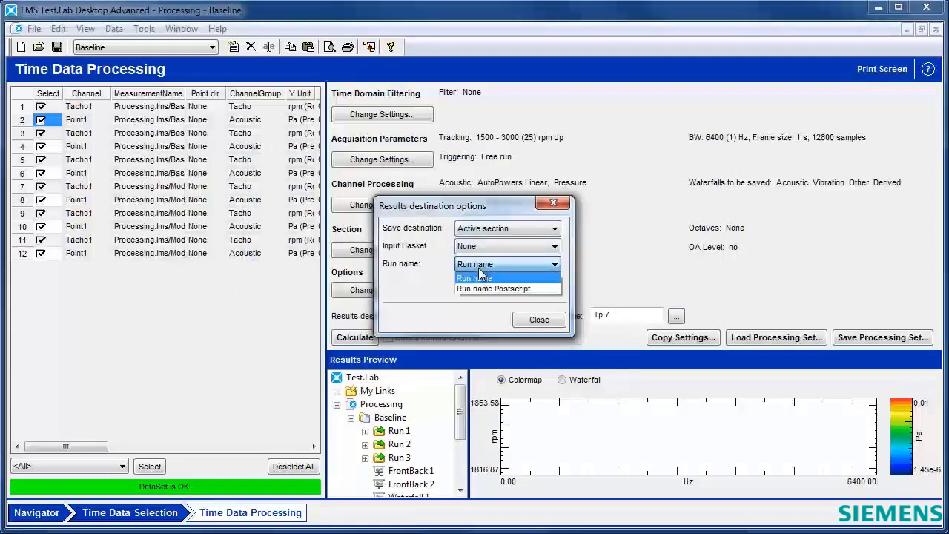
{"action": "left_click", "coordinate": [492, 288]}
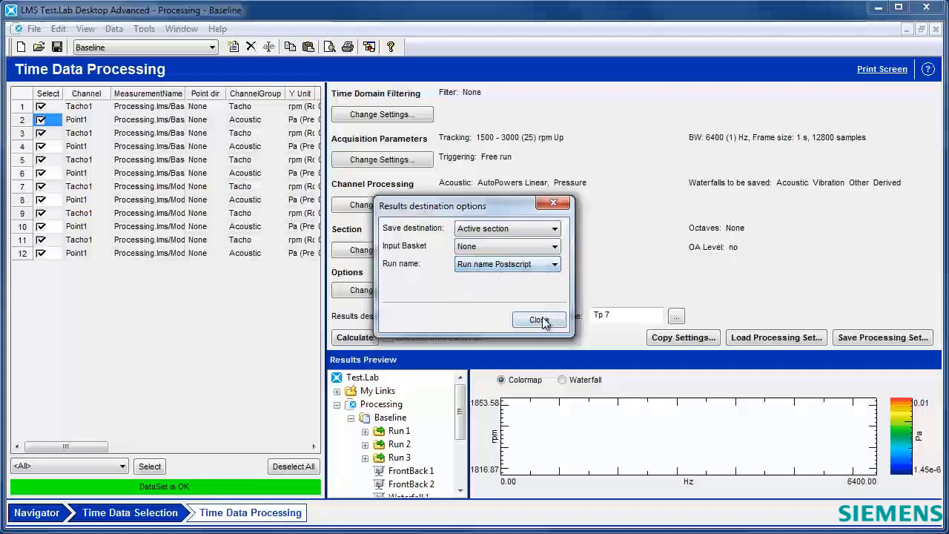
{"action": "left_click", "coordinate": [538, 321]}
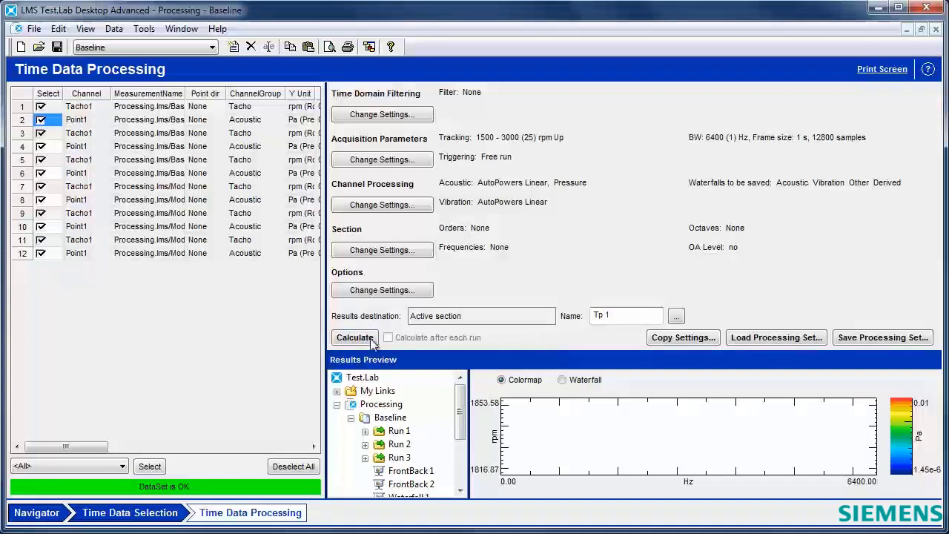
{"action": "left_click", "coordinate": [355, 338]}
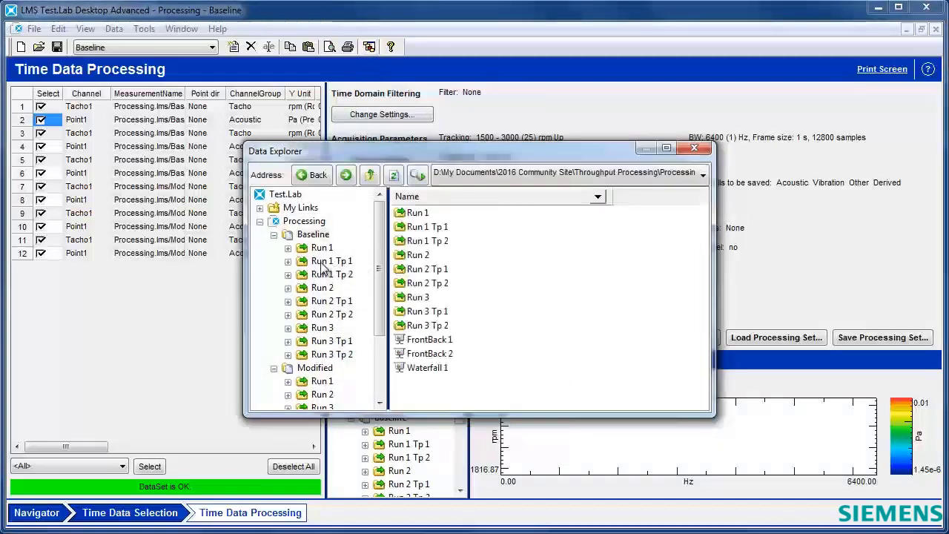
- Browse the Baseline section in Data Explorer and delete the Run 1 Tp results
{"action": "left_click", "coordinate": [333, 274]}
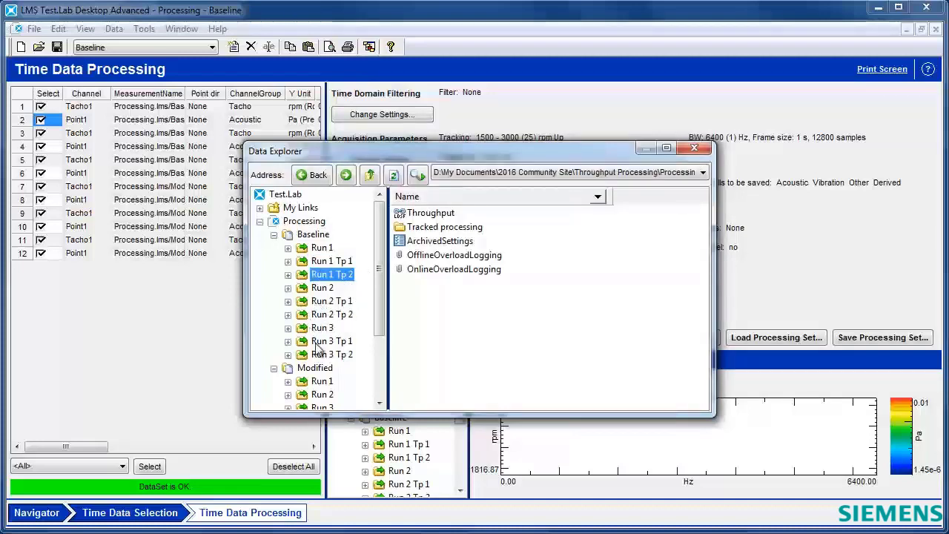
{"action": "left_click", "coordinate": [332, 354]}
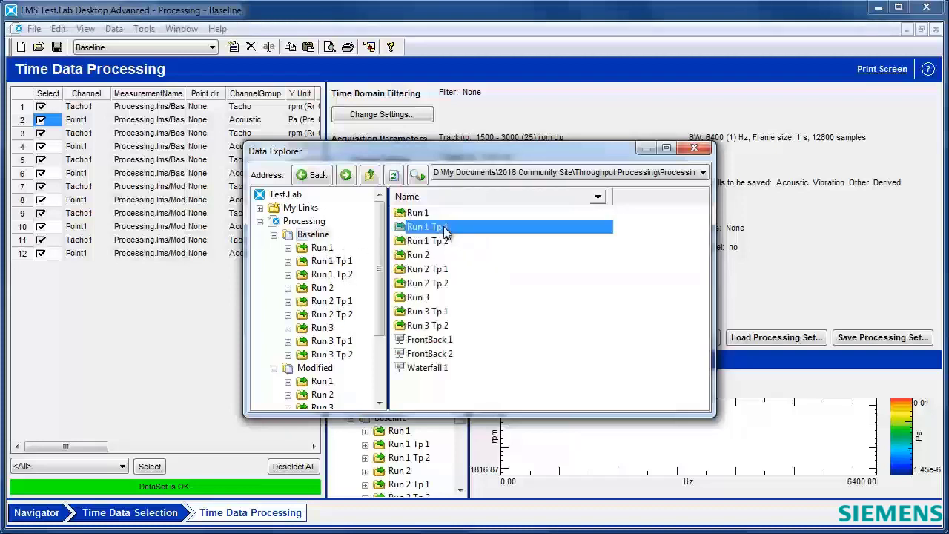
{"action": "right_click", "coordinate": [427, 227]}
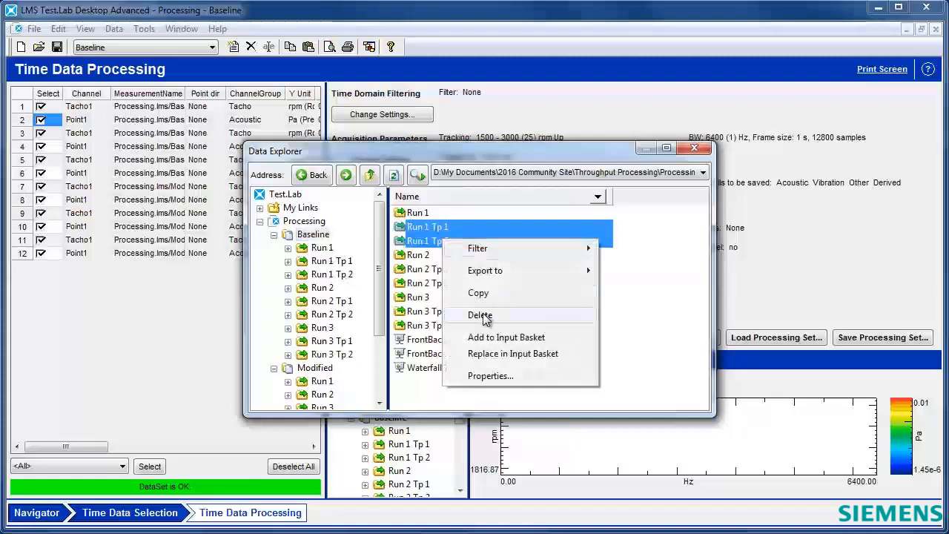
{"action": "left_click", "coordinate": [481, 314]}
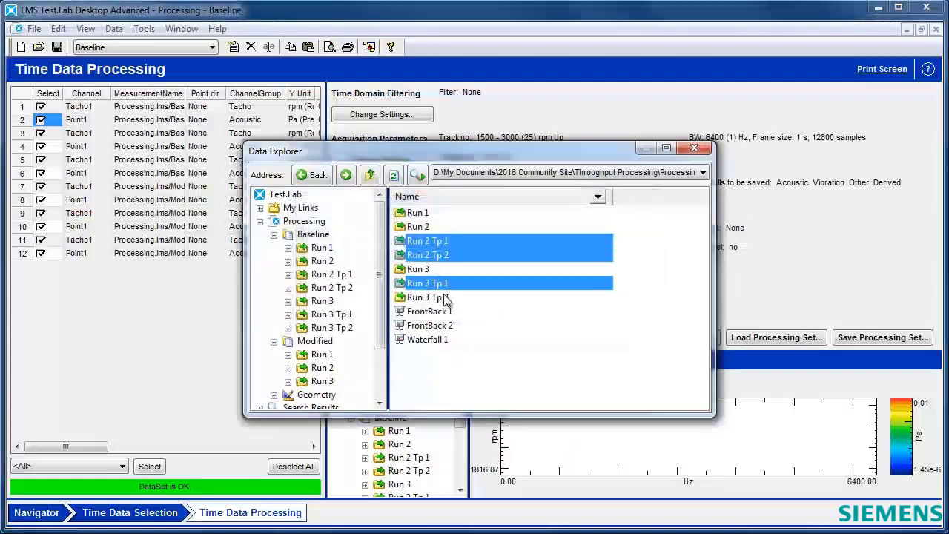
- Delete the Run 2 and Run 3 Tp results, leaving only Run 1–3 in Baseline
{"action": "right_click", "coordinate": [427, 296]}
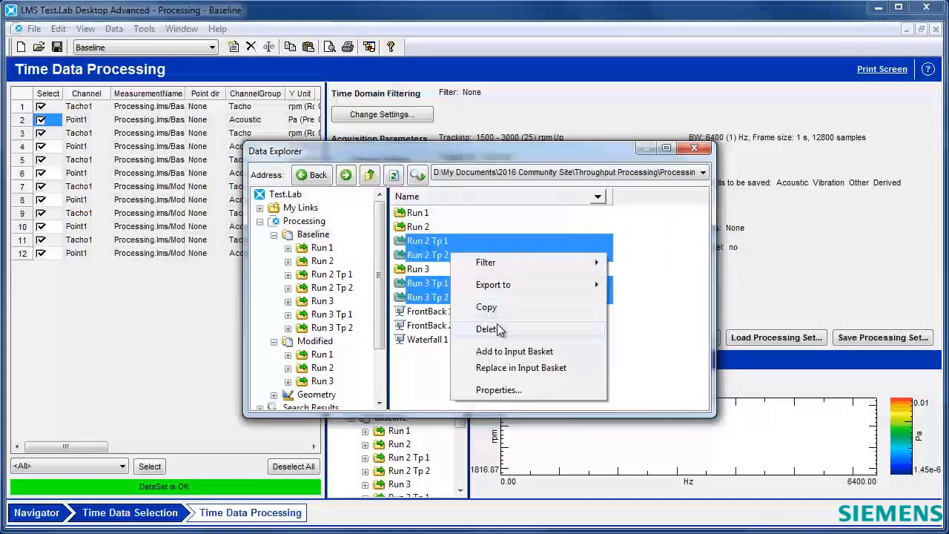
{"action": "left_click", "coordinate": [486, 329]}
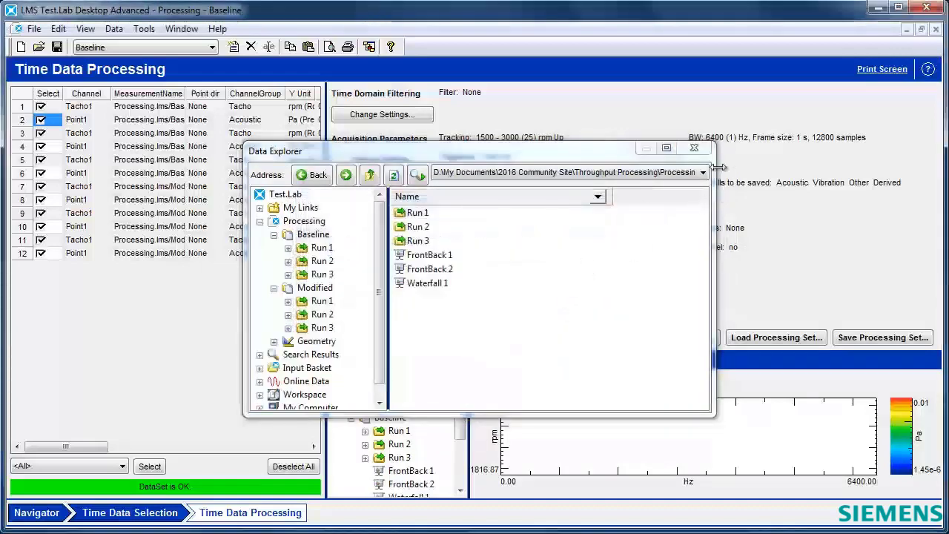
{"action": "left_click", "coordinate": [694, 148]}
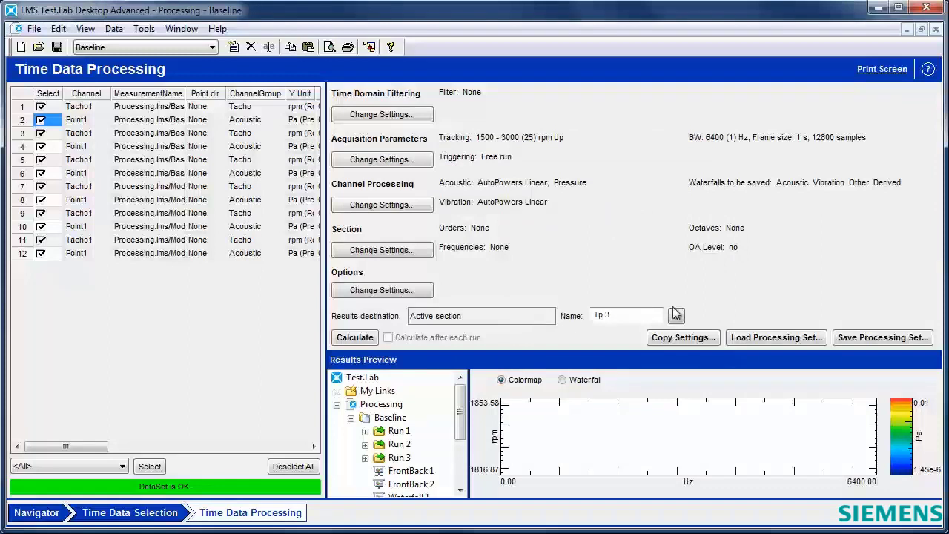
- Set the results destination to Original section and calculate all selected Baseline runs
{"action": "left_click", "coordinate": [676, 314]}
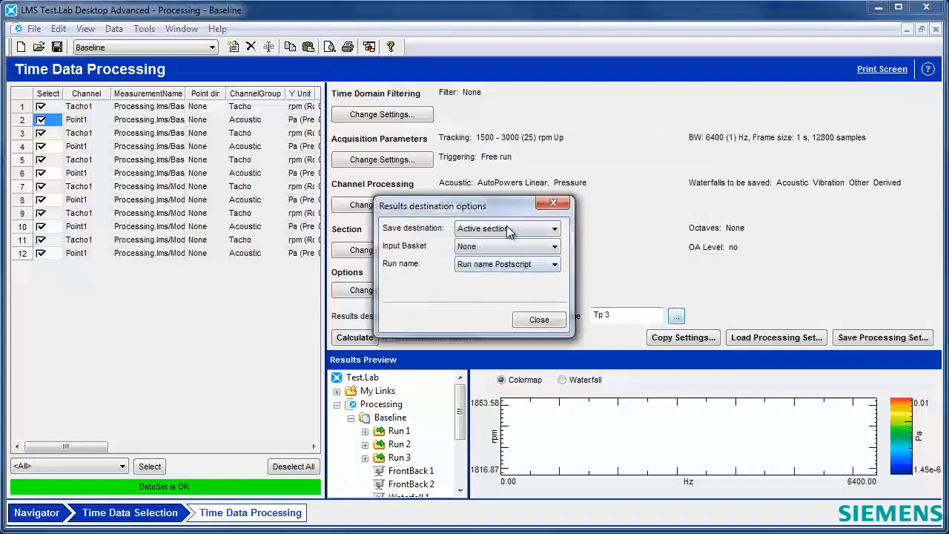
{"action": "left_click", "coordinate": [507, 228]}
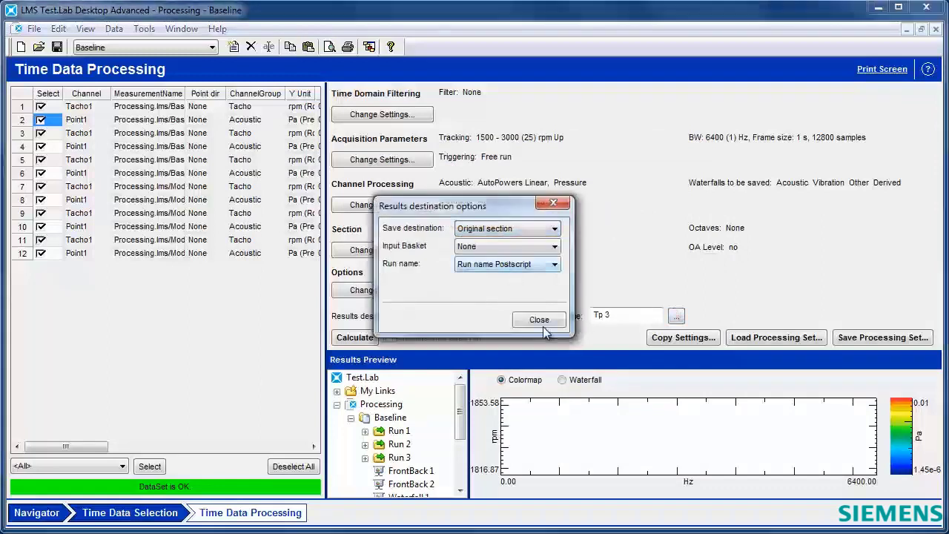
{"action": "left_click", "coordinate": [538, 320]}
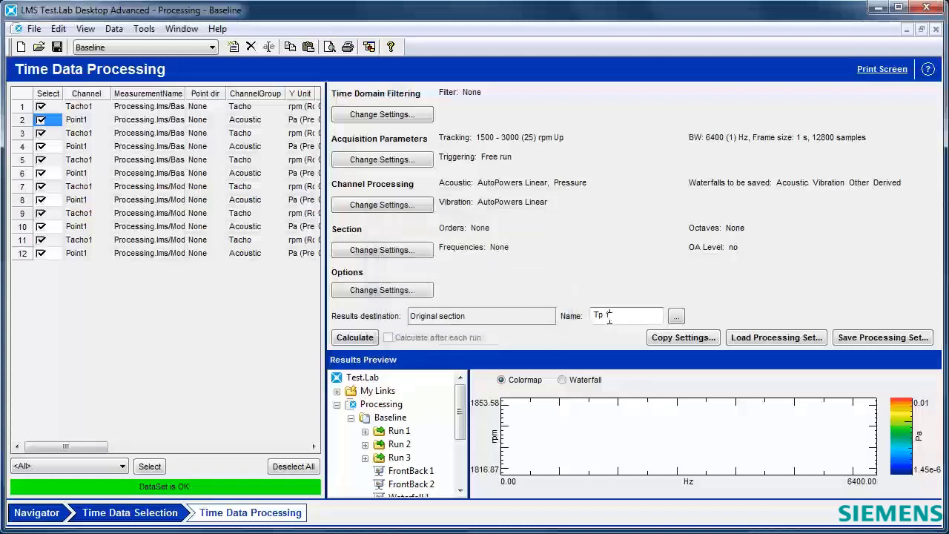
{"action": "left_click", "coordinate": [354, 338]}
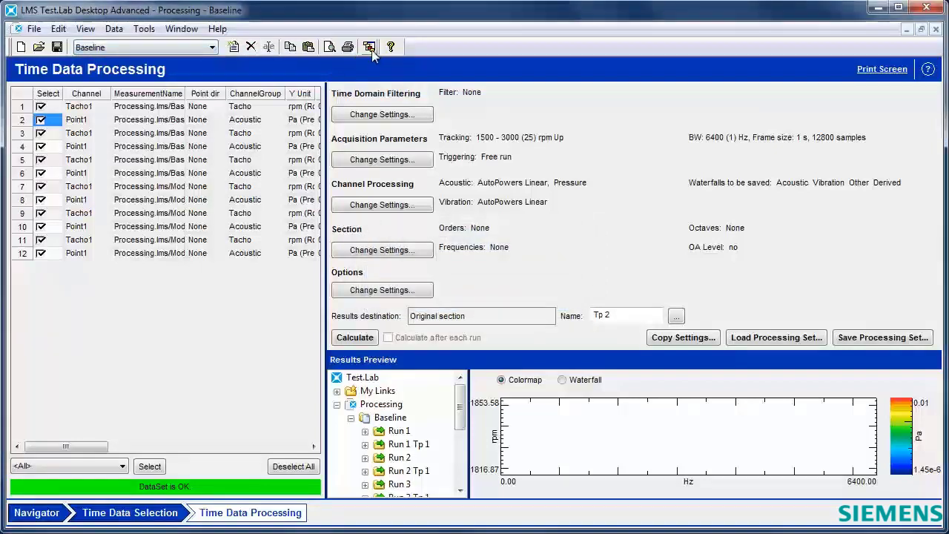
- Expand Baseline Run 1 and Run 2 down to Run 2 Tp 1's Tracked processing results
{"action": "left_click", "coordinate": [369, 46]}
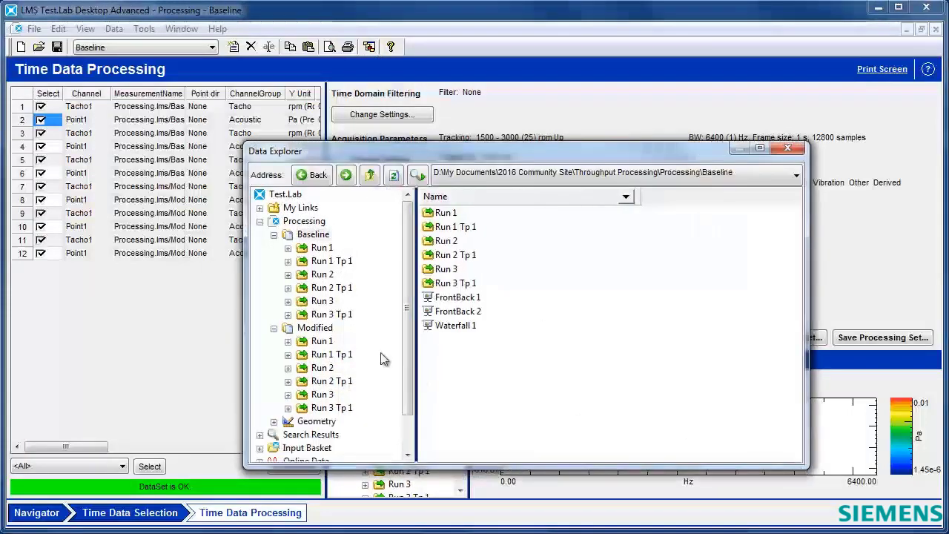
{"action": "left_click", "coordinate": [322, 246]}
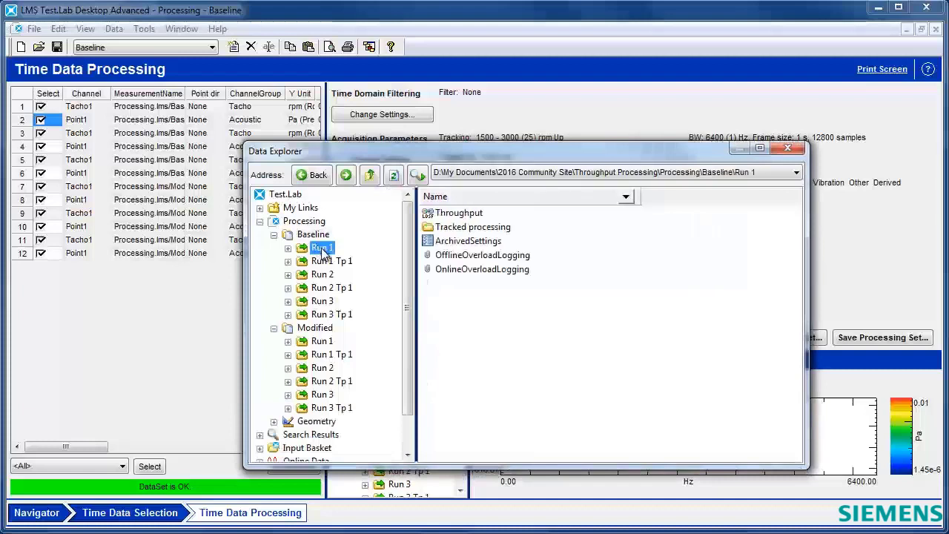
{"action": "left_click", "coordinate": [332, 261]}
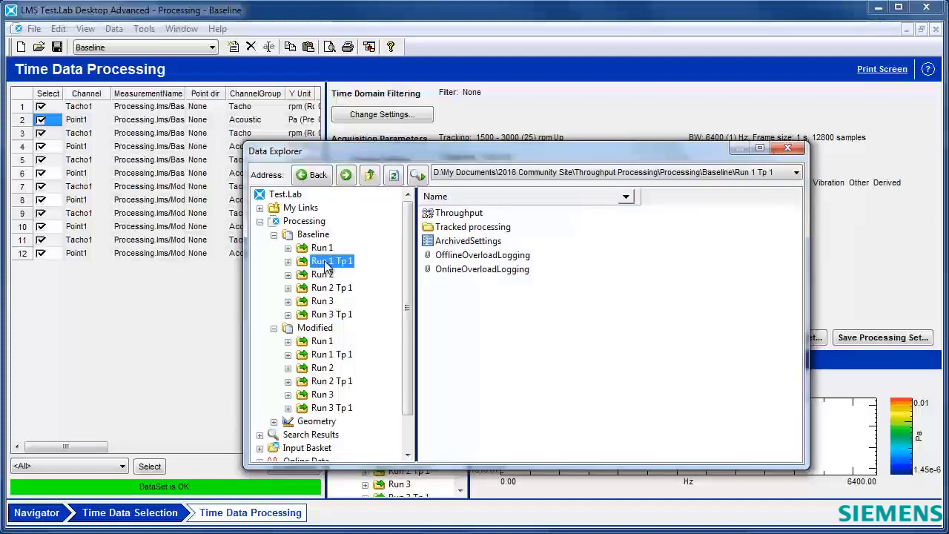
{"action": "left_click", "coordinate": [323, 274]}
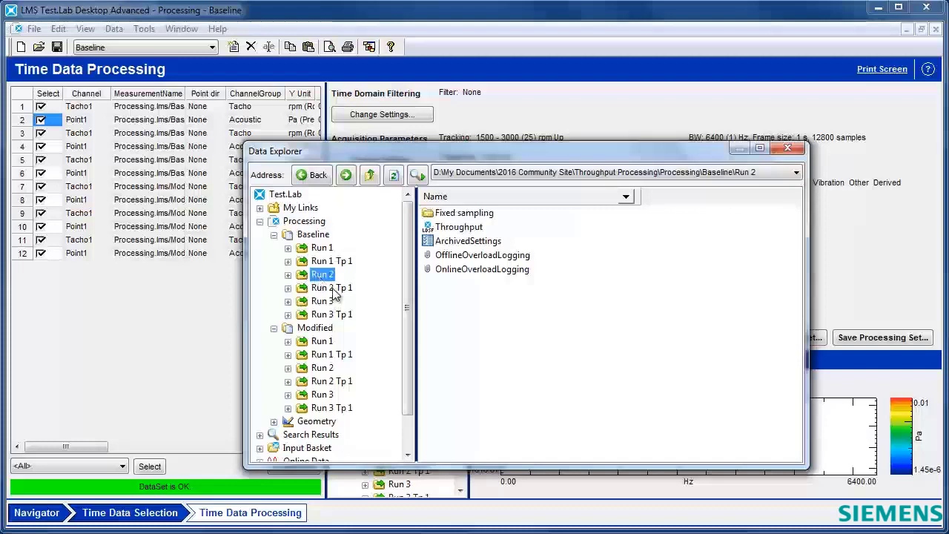
{"action": "left_click", "coordinate": [332, 288]}
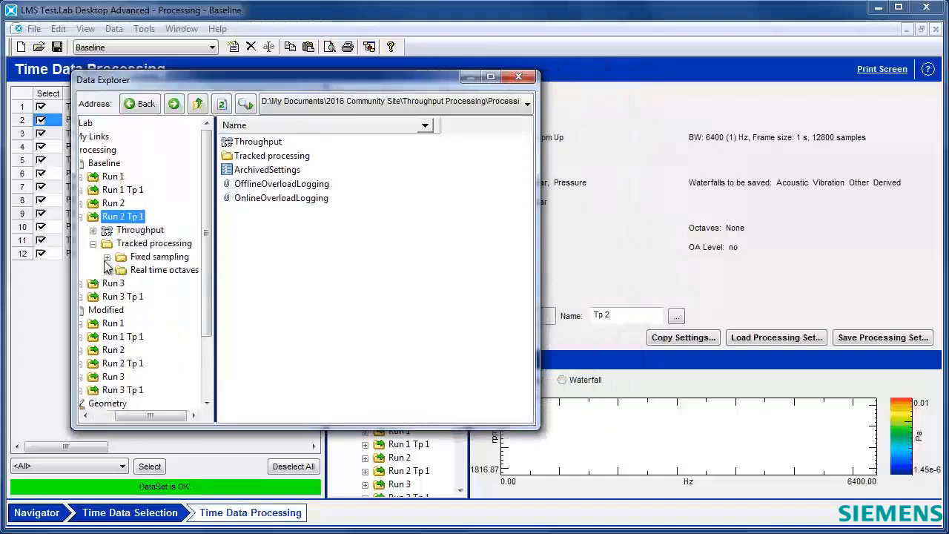
{"action": "left_click", "coordinate": [107, 257]}
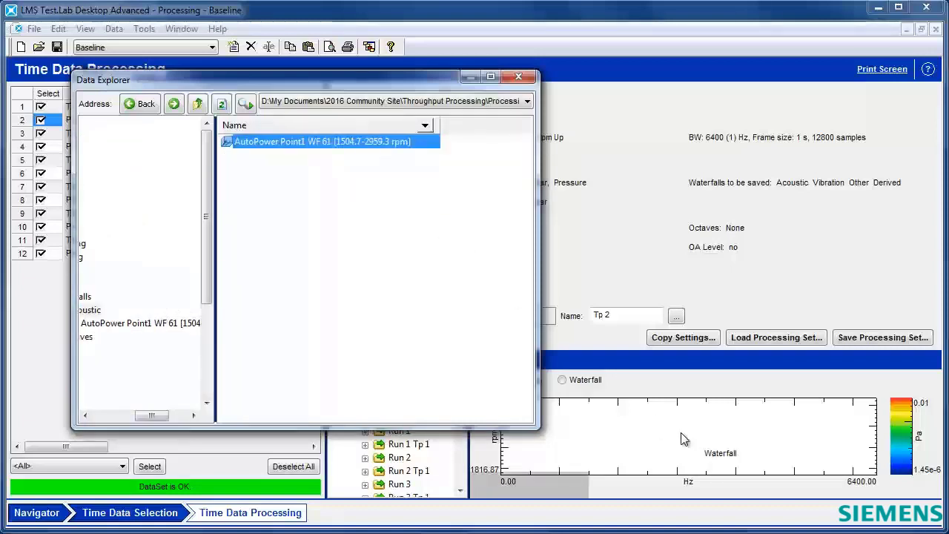
- Preview Run 2 Tp 1's AutoPower waterfall as a colormap with dB format
{"action": "left_click_drag", "start_coordinate": [608, 415], "coordinate": [801, 460]}
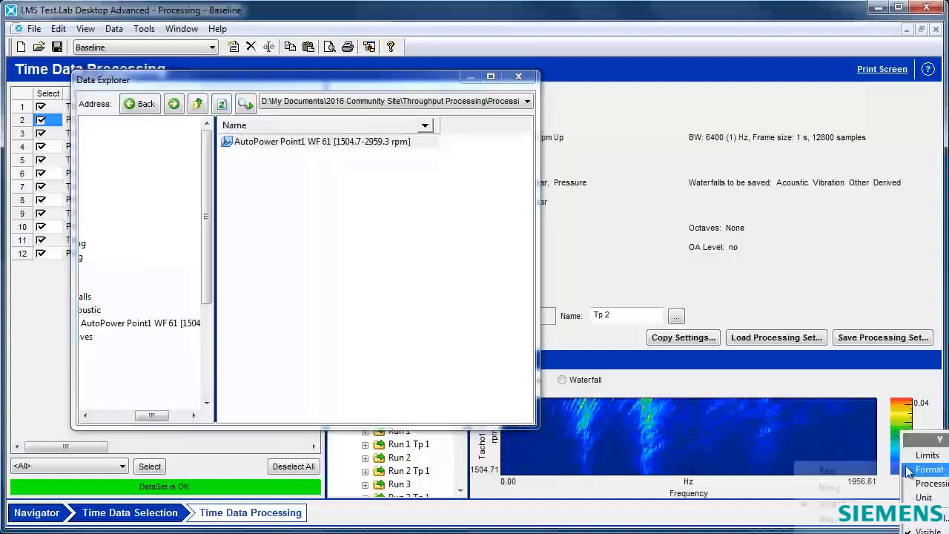
{"action": "left_click", "coordinate": [928, 469]}
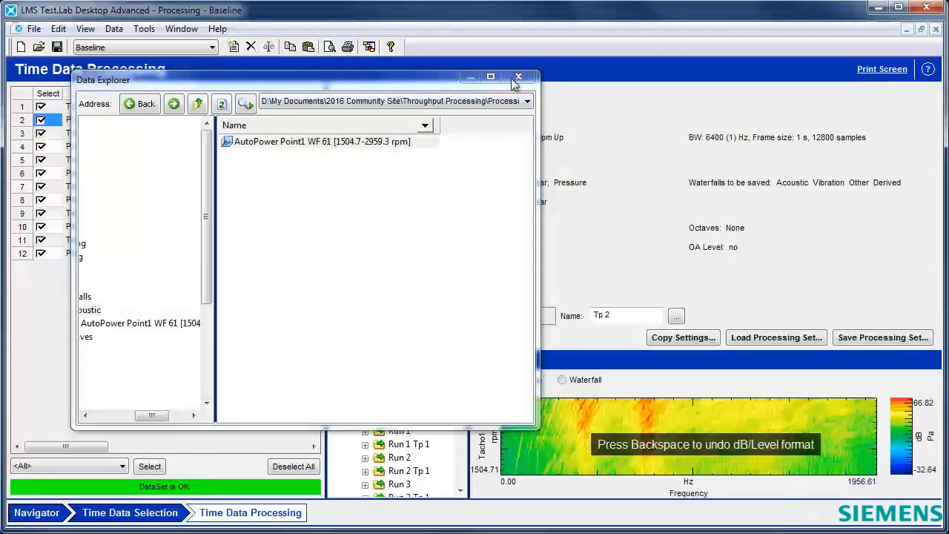
{"action": "left_click", "coordinate": [519, 77]}
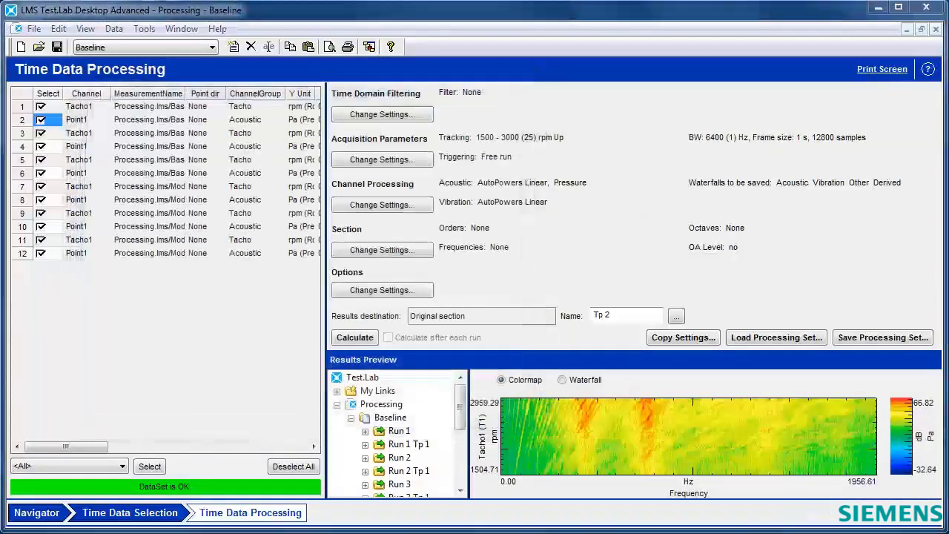